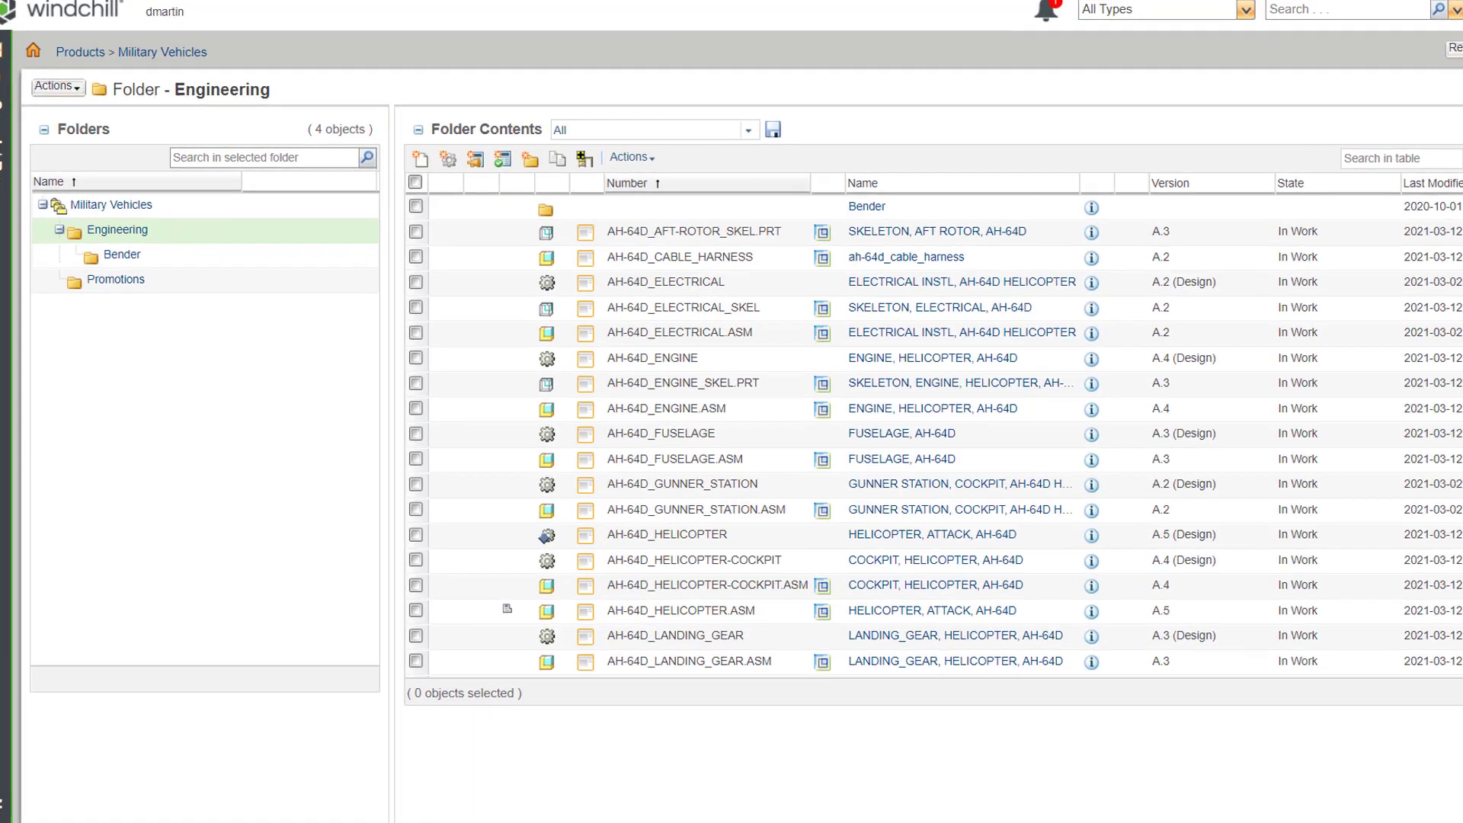
mouse_move(589, 177)
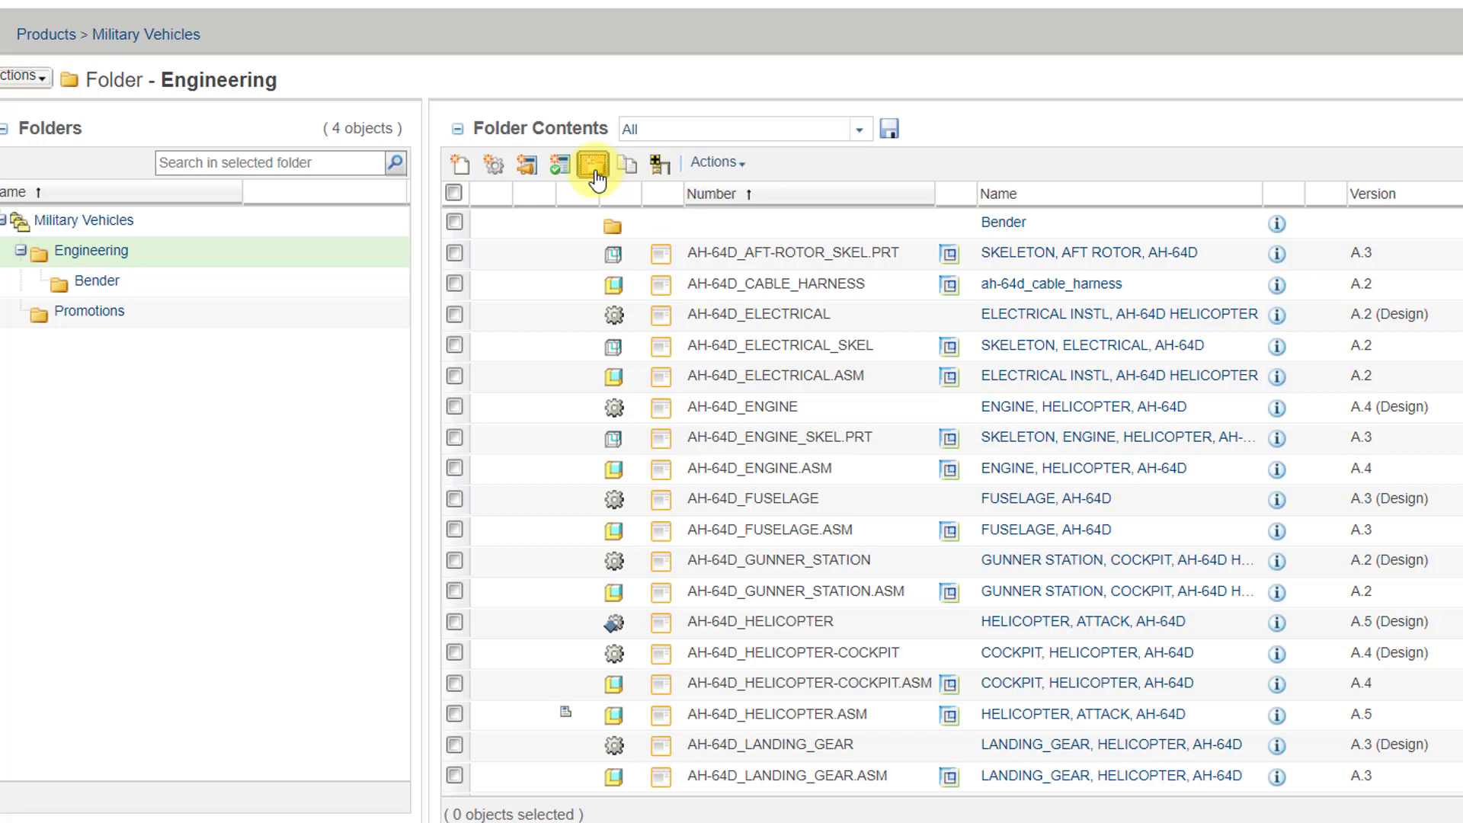
Step: Create a new folder named 'AH-64D Apache Helicopter' in Engineering with default access
click(594, 165)
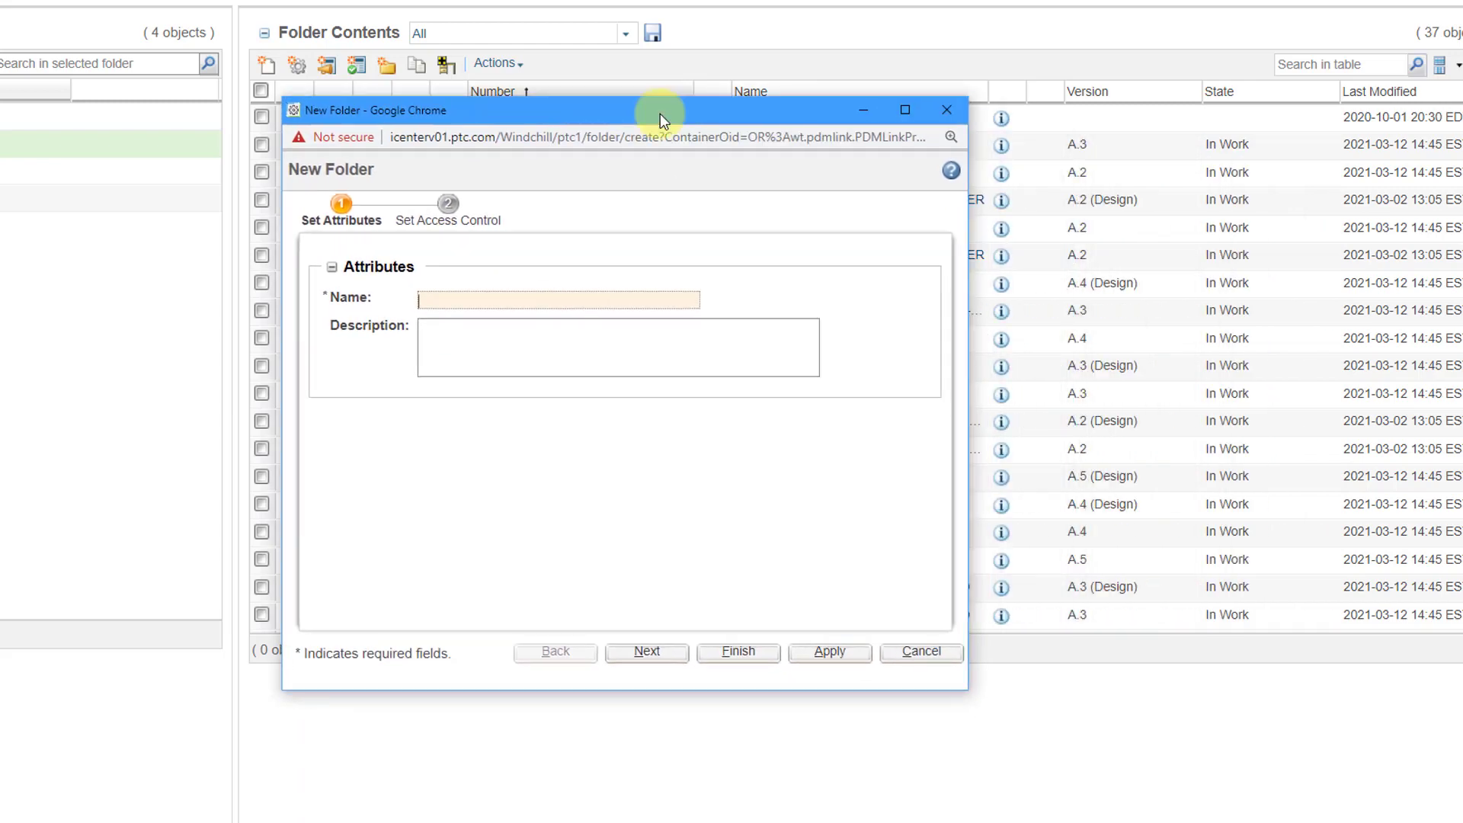
text(AH)
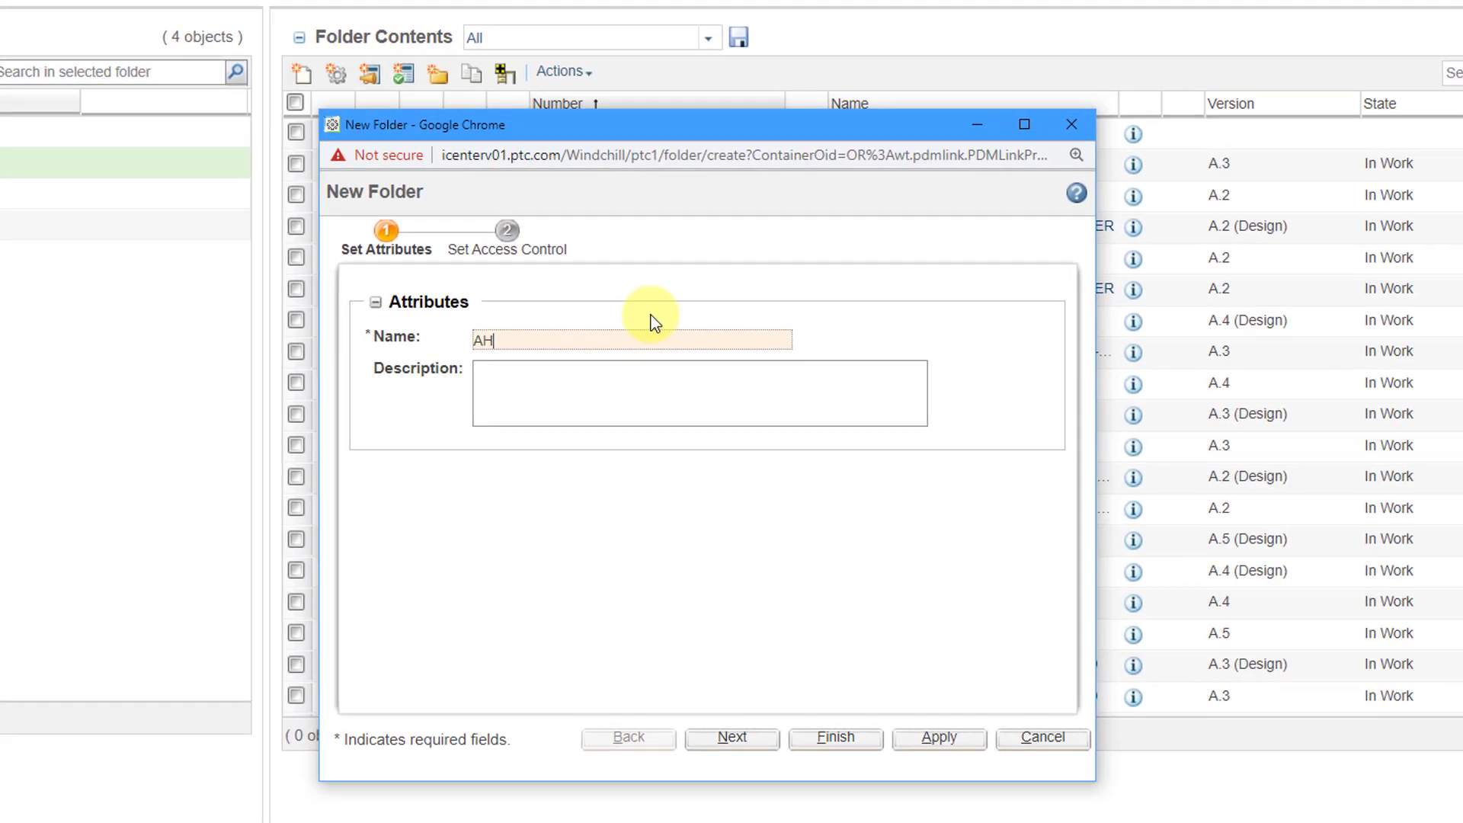
text(-64D)
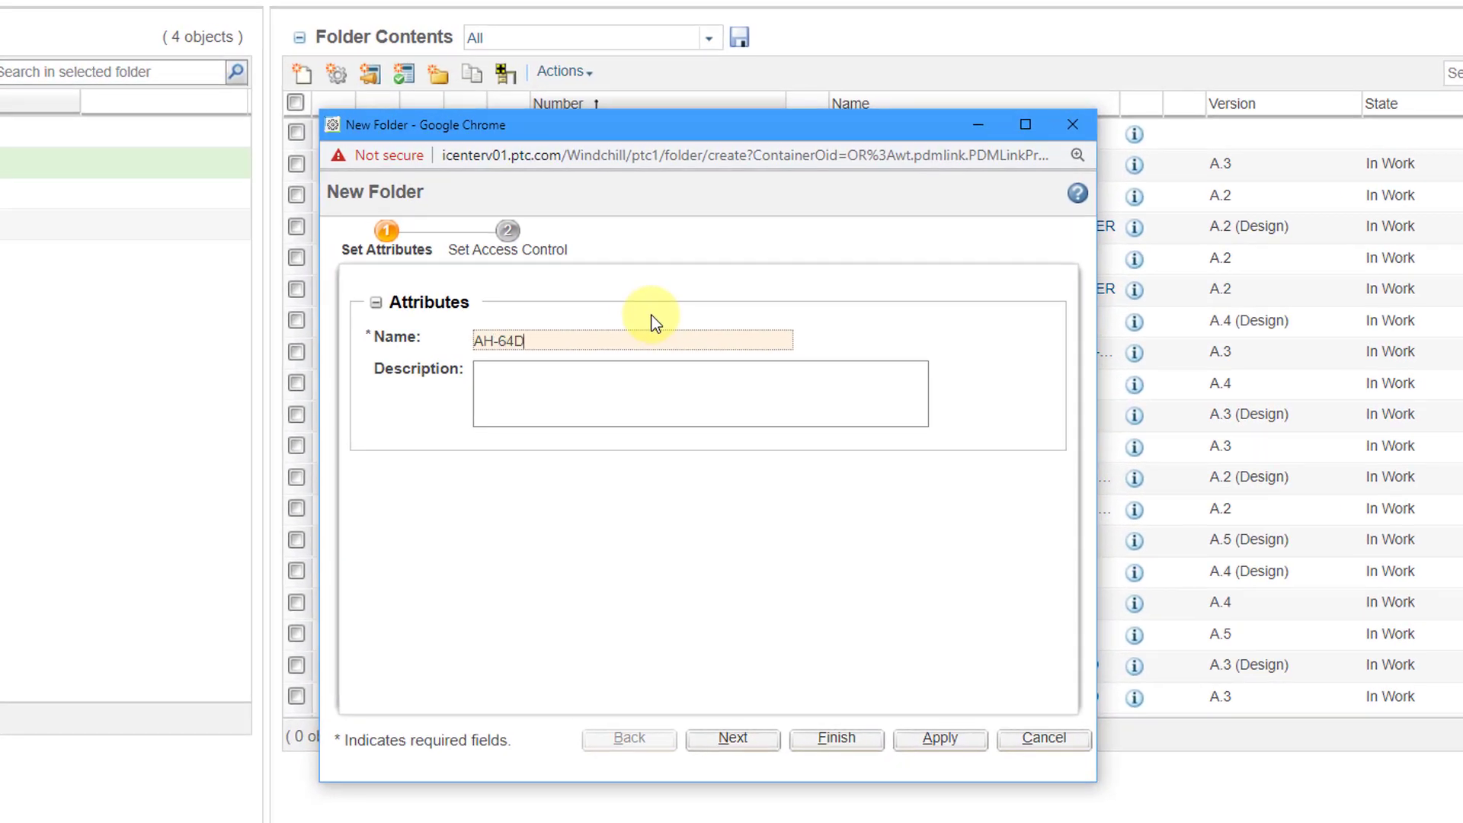
text(Apache Helicopter)
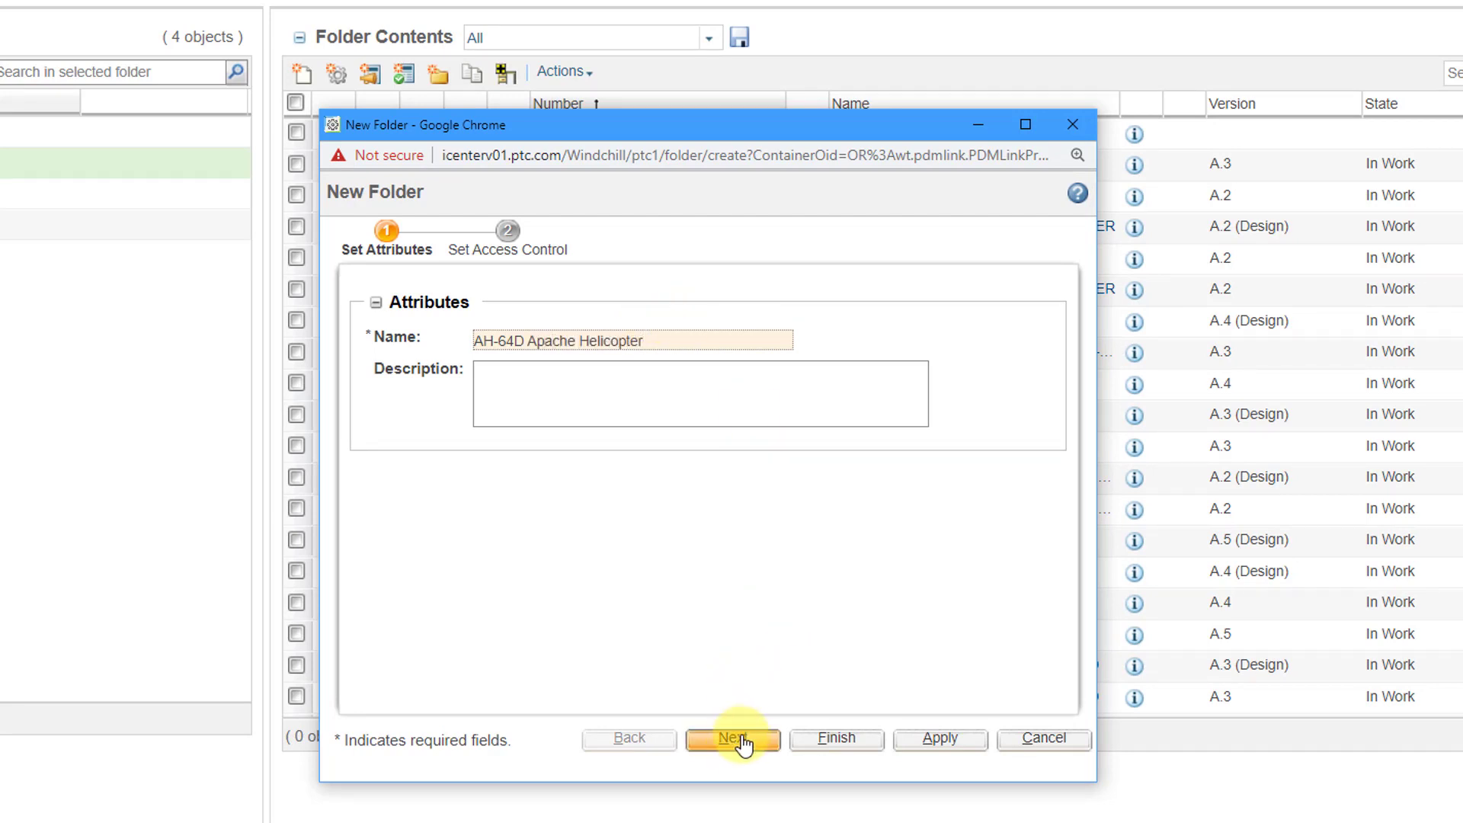
click(733, 738)
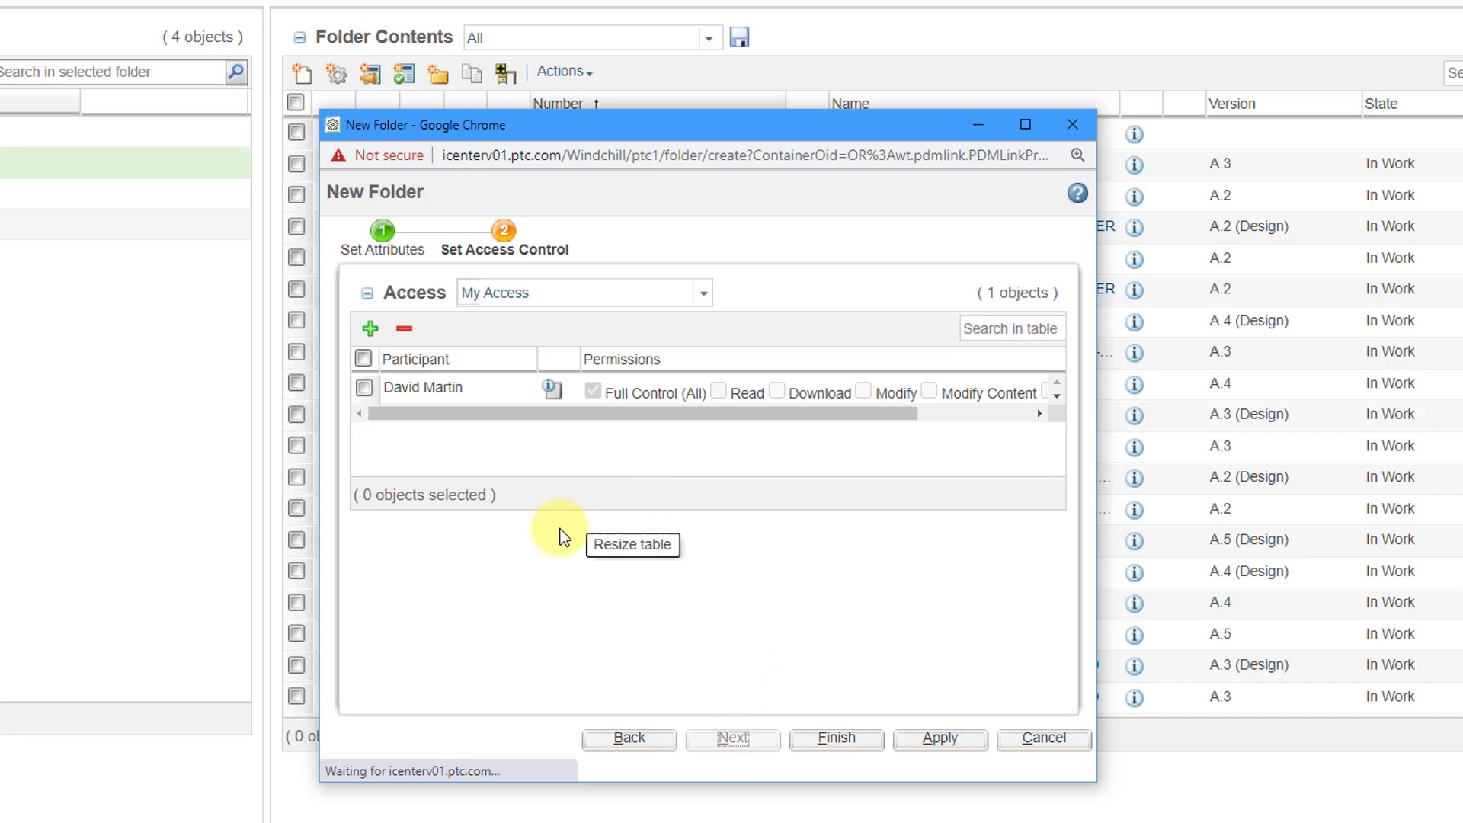
mouse_move(504, 485)
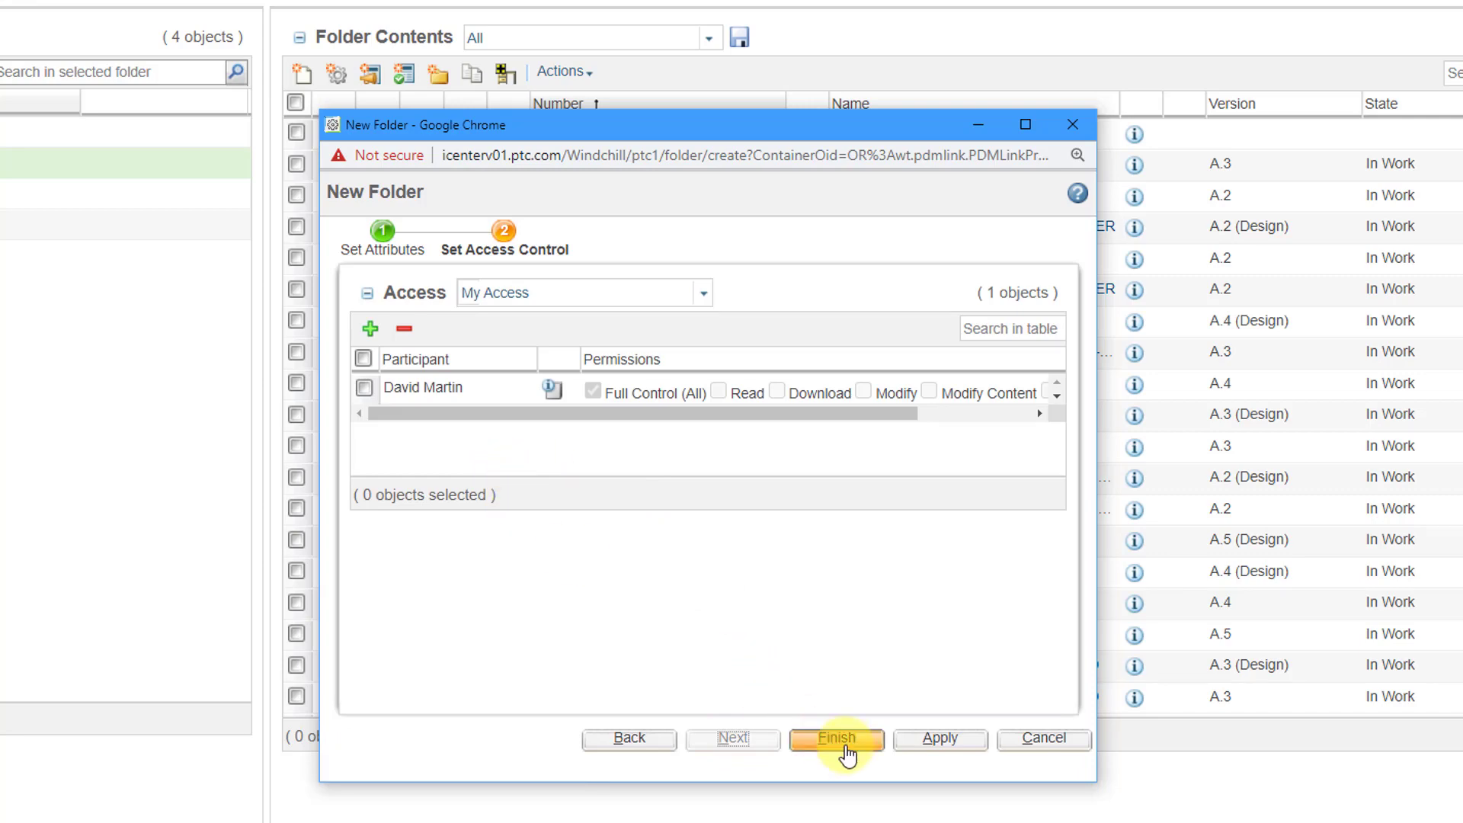
click(837, 737)
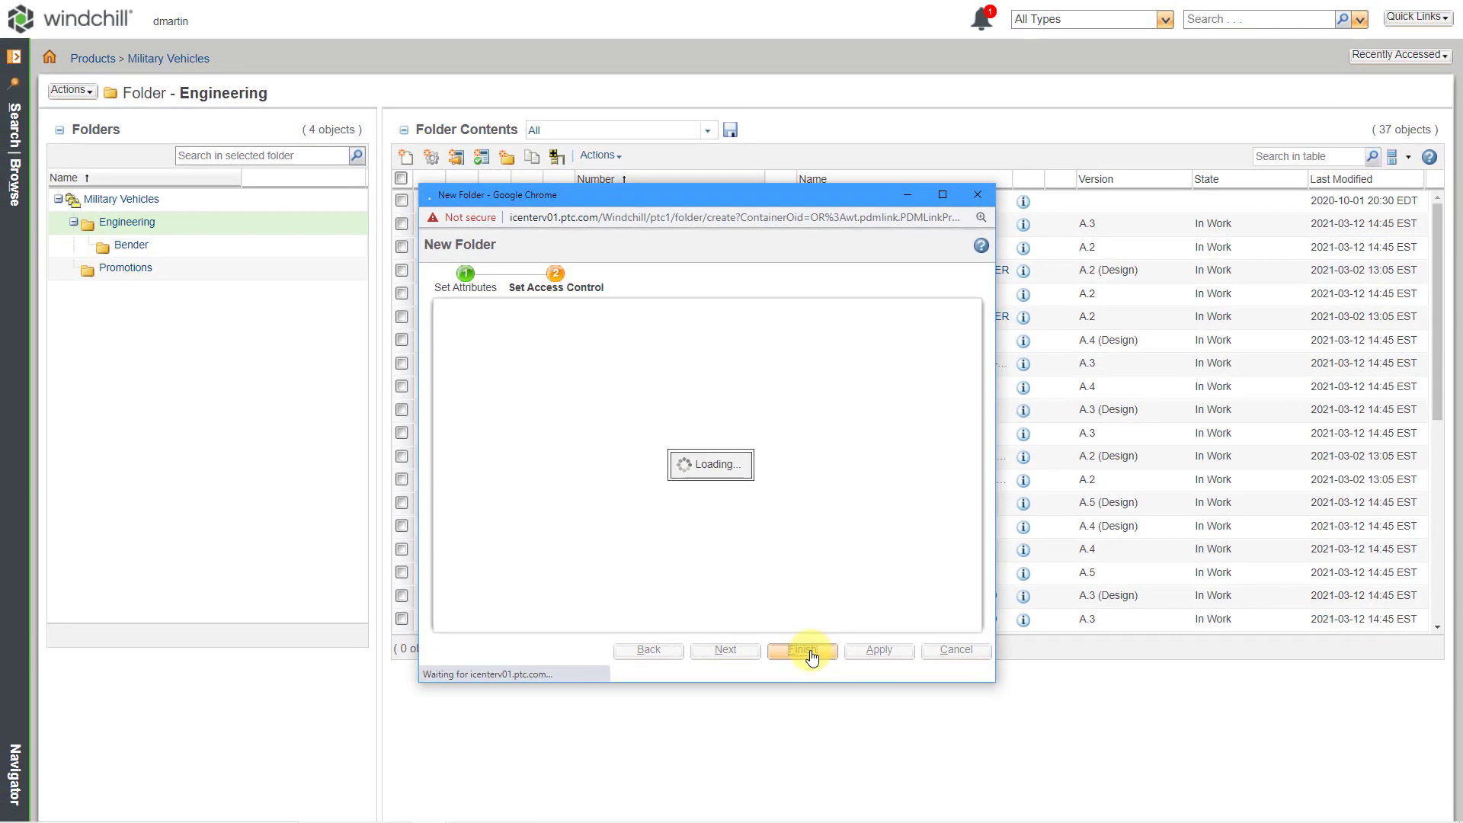
Step: Select the AH-64D helicopter items plus GE-T700-TURBOSHAFT part and assembly in Folder Contents
click(800, 649)
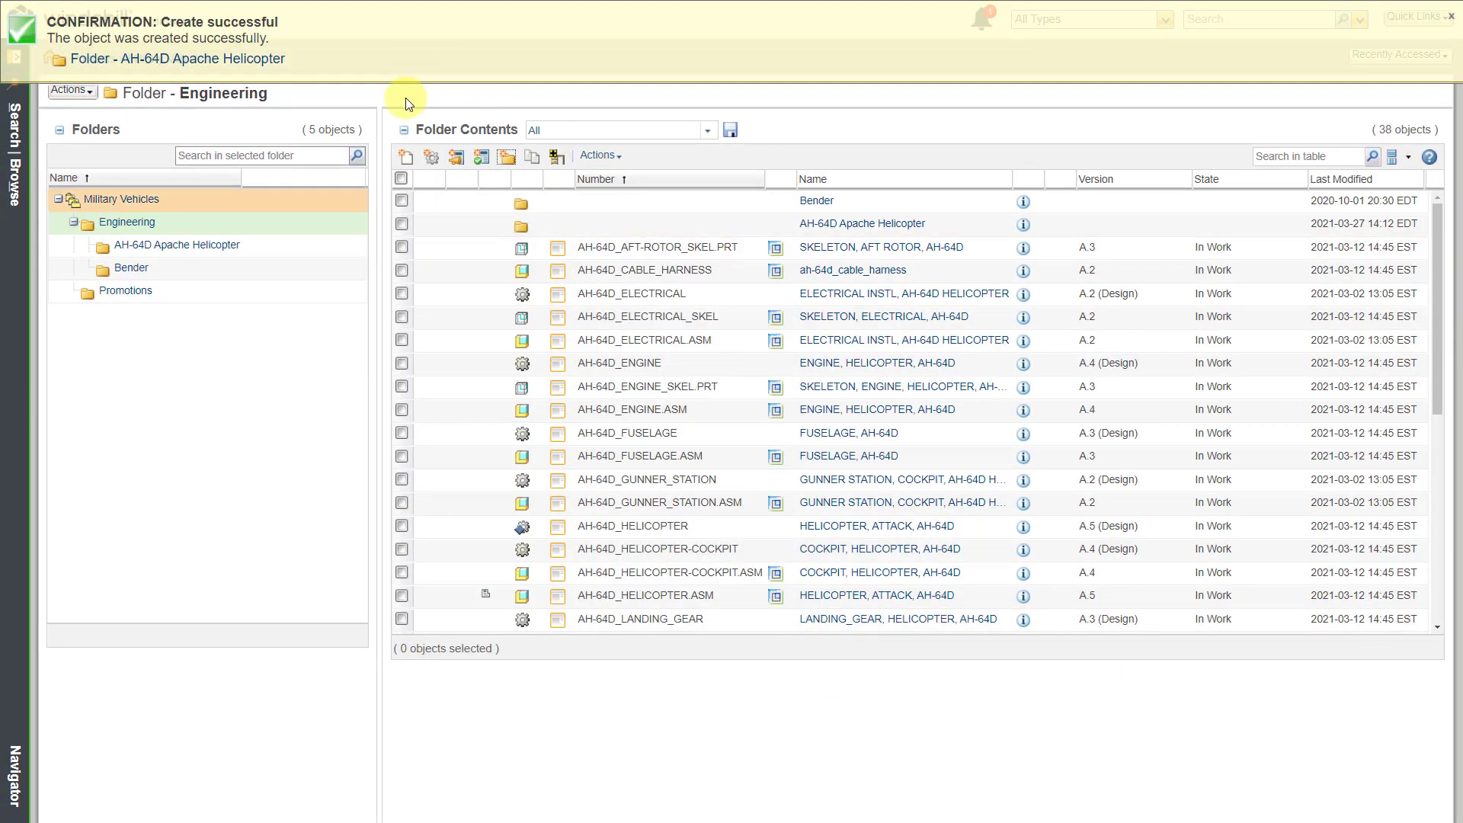
mouse_move(378, 378)
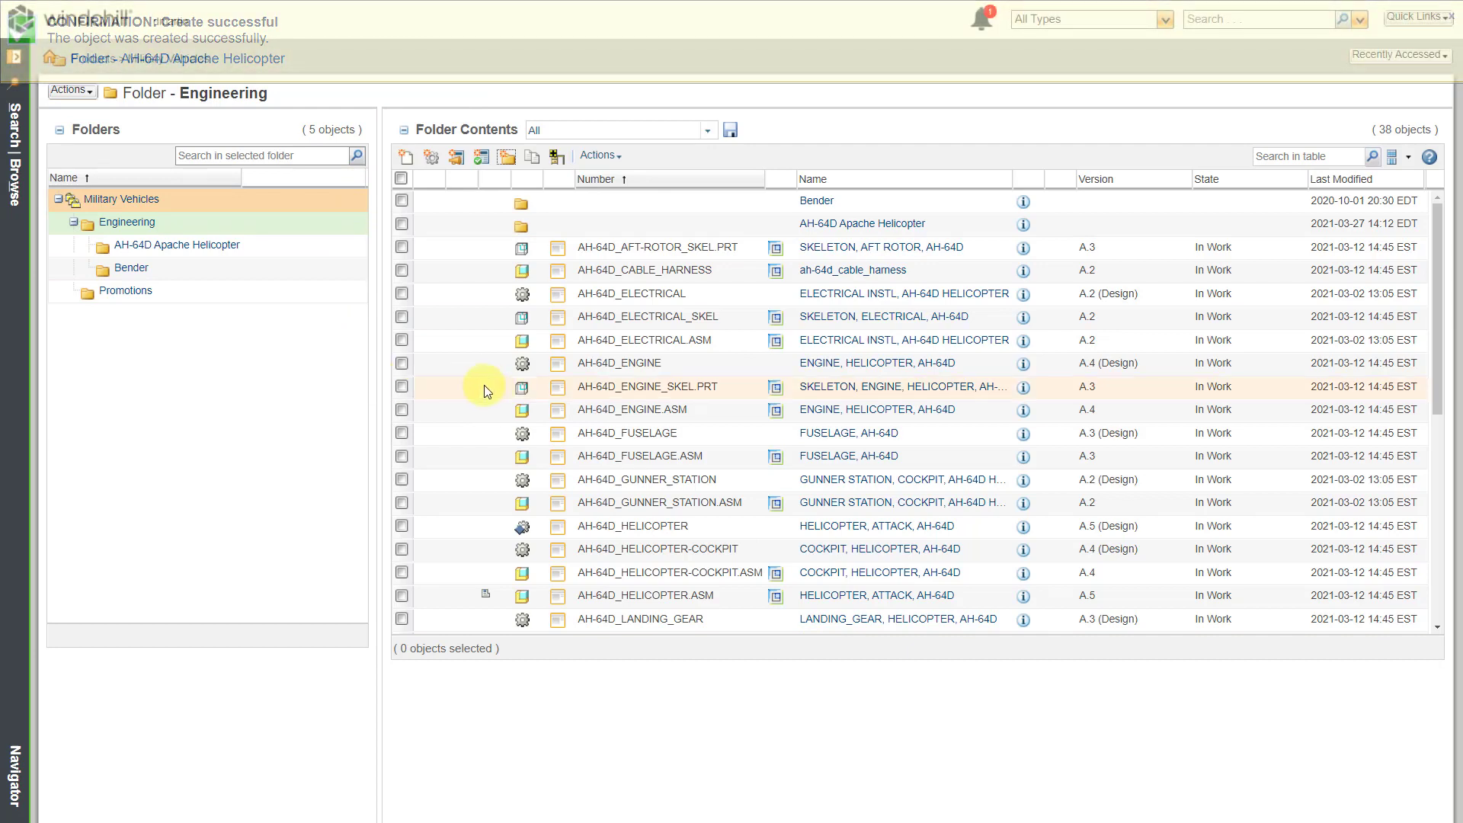
click(401, 247)
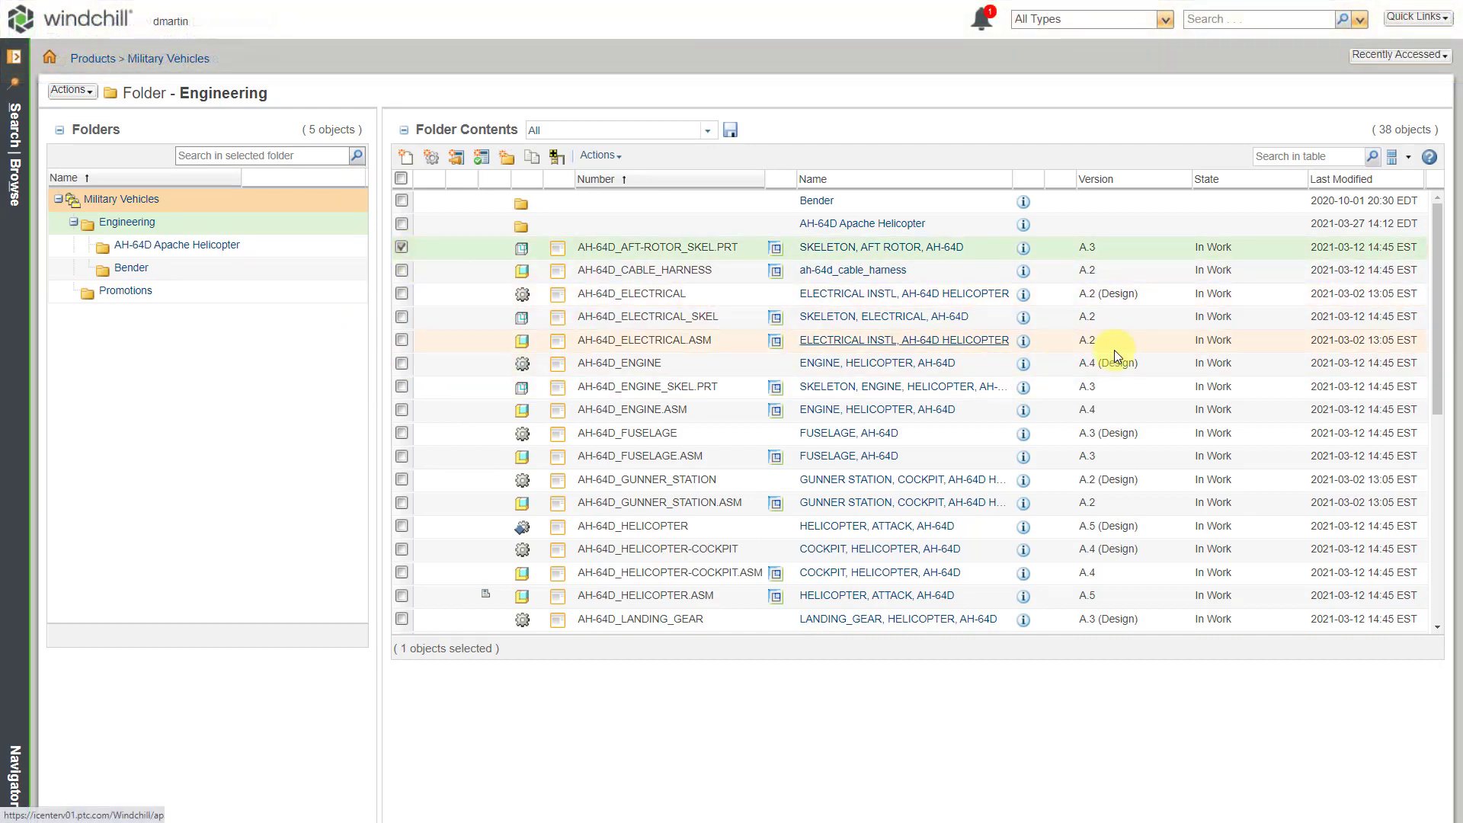
scroll(down, 3)
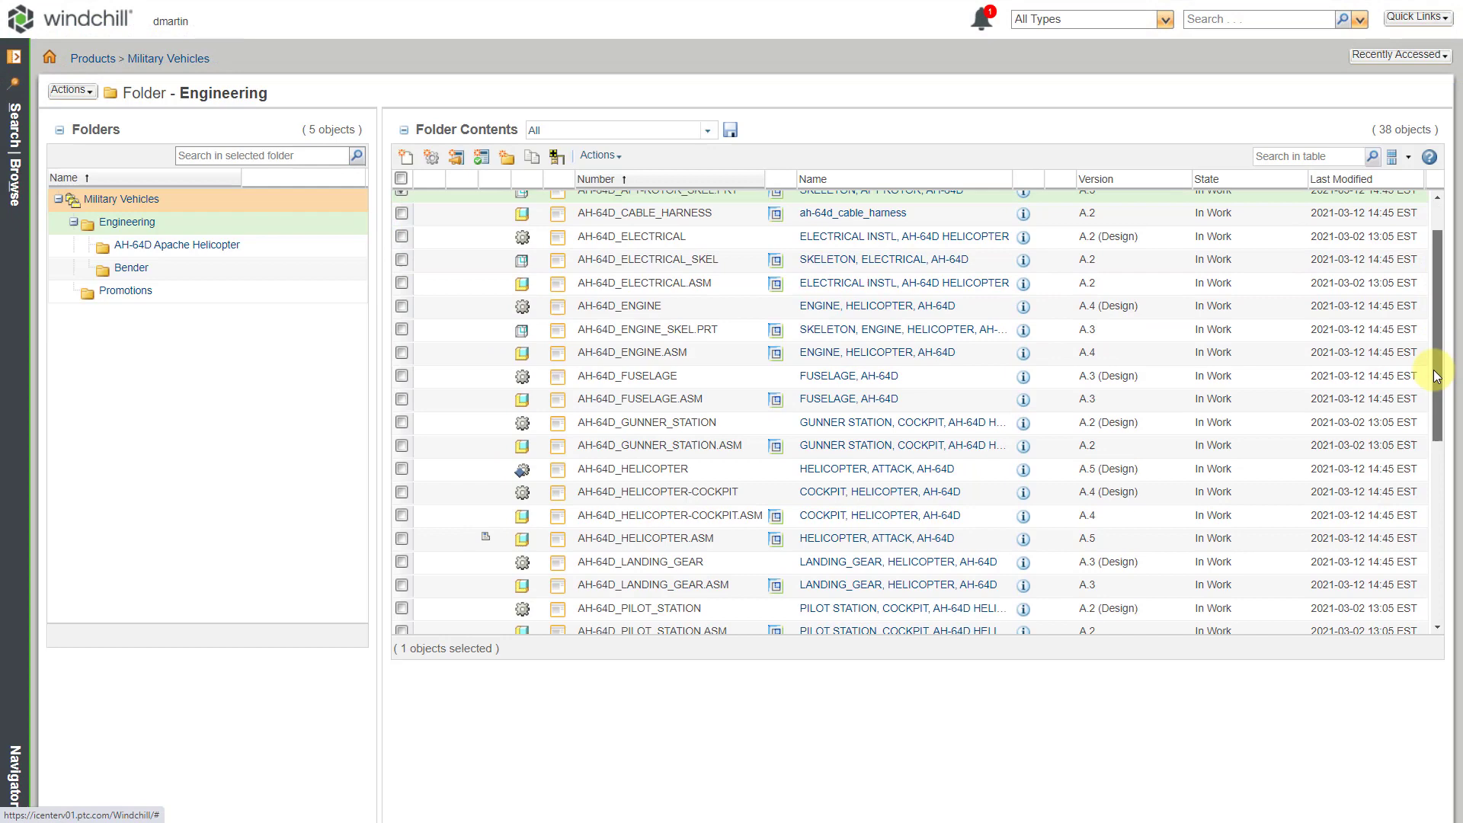
scroll(down, 3)
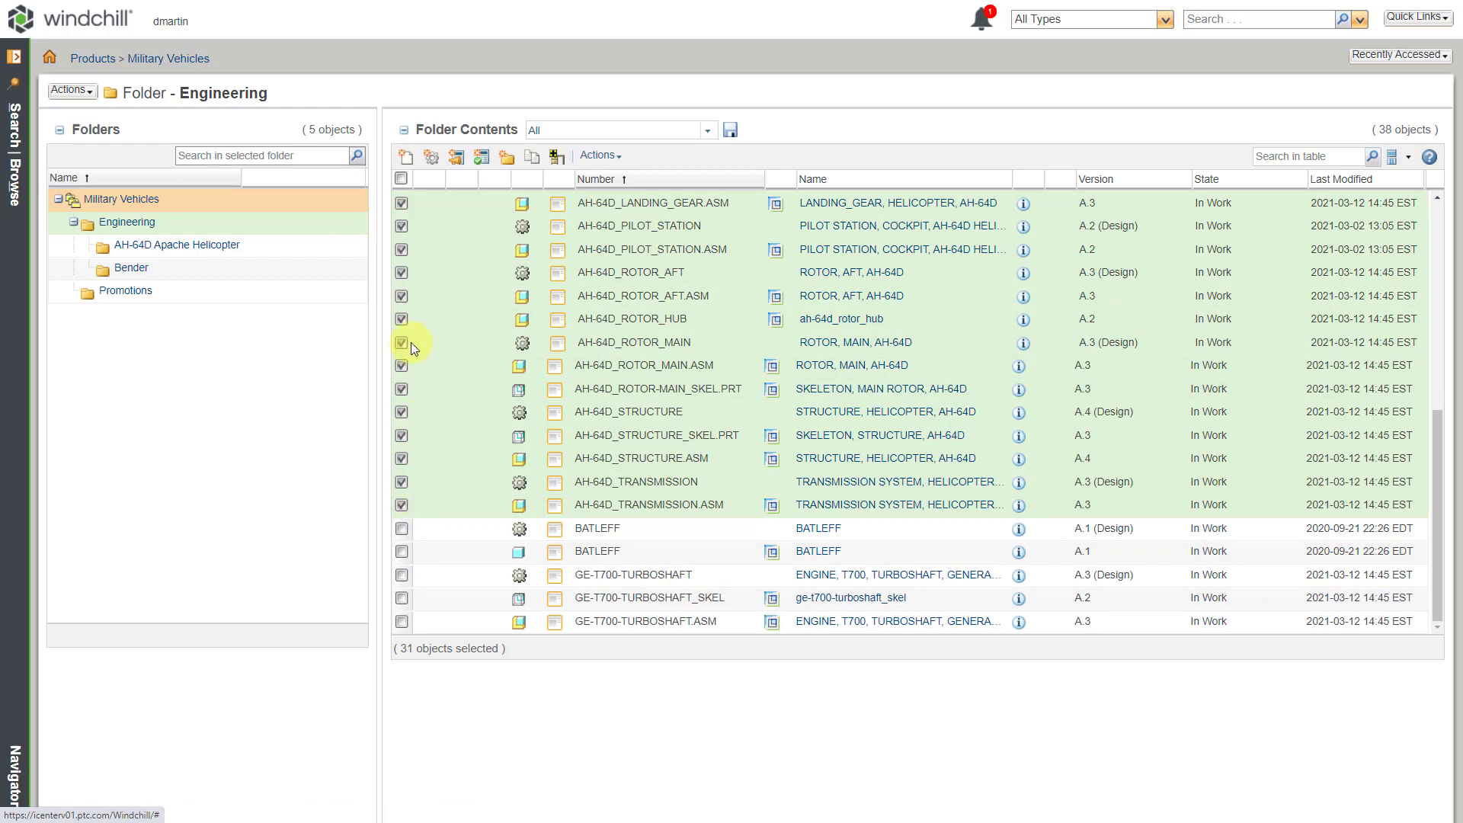
mouse_move(404, 574)
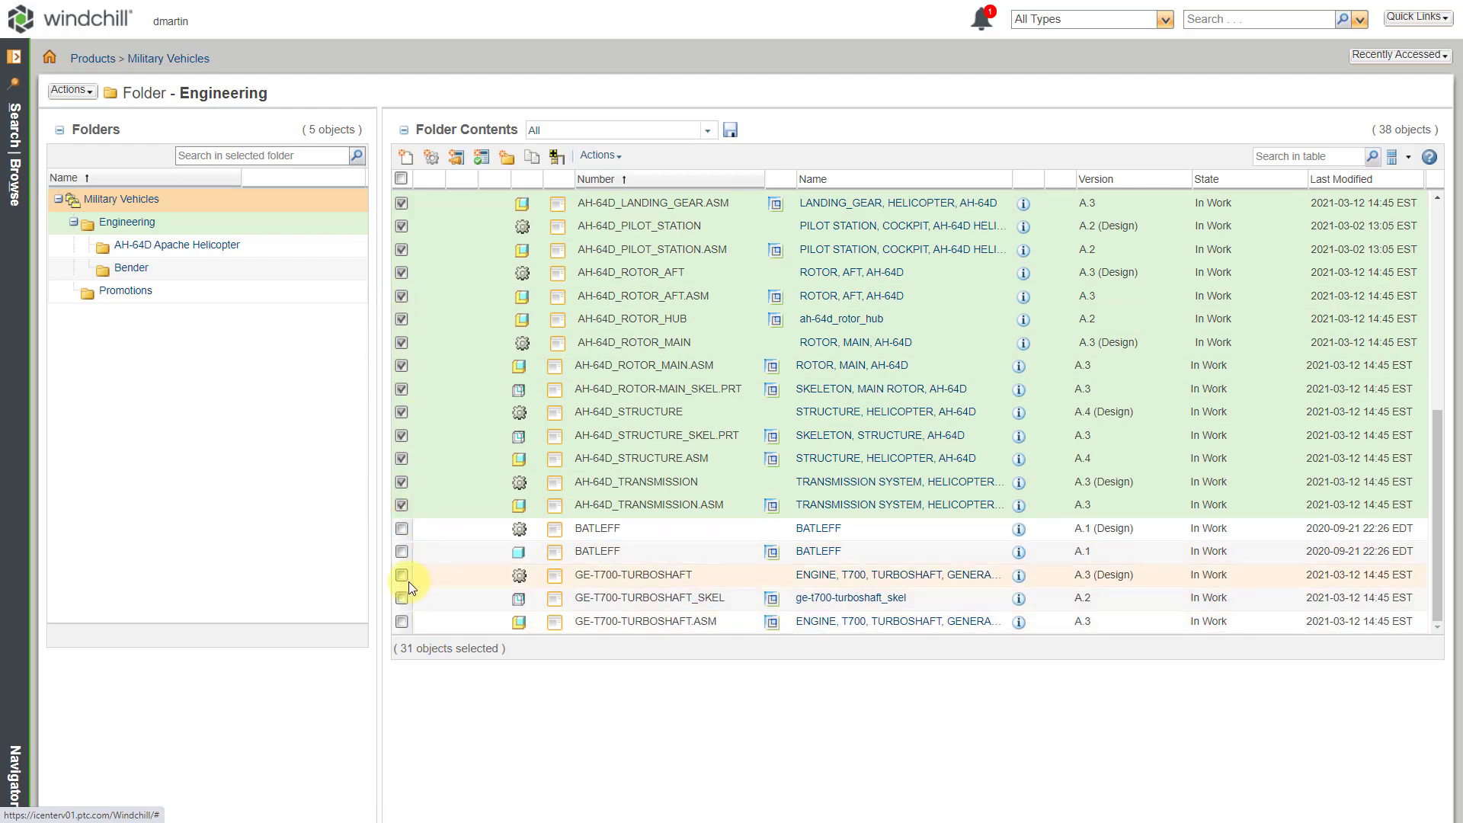
click(403, 597)
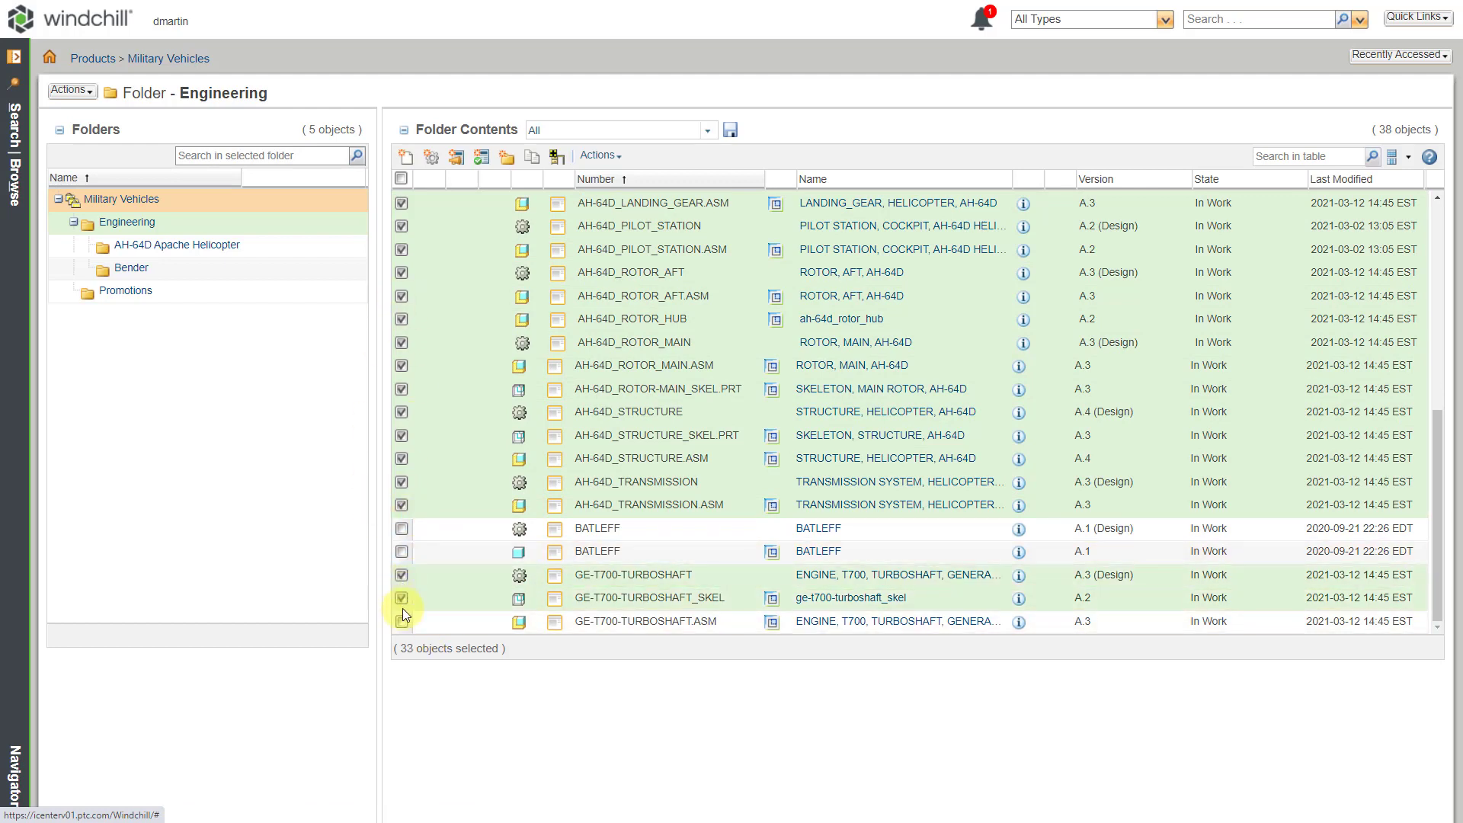
click(402, 622)
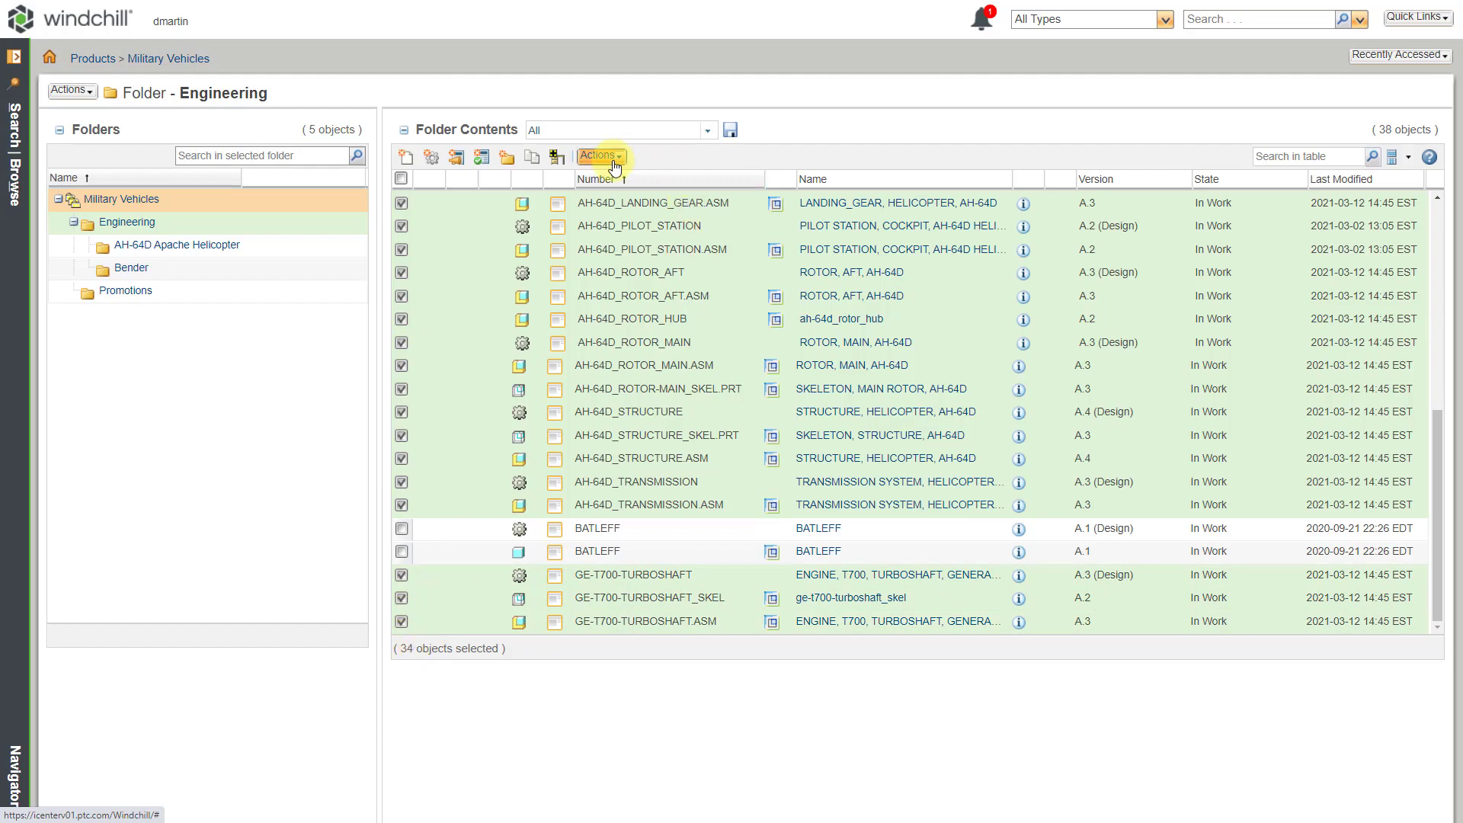
Step: Start a Move of the selected items via the Actions menu
click(600, 155)
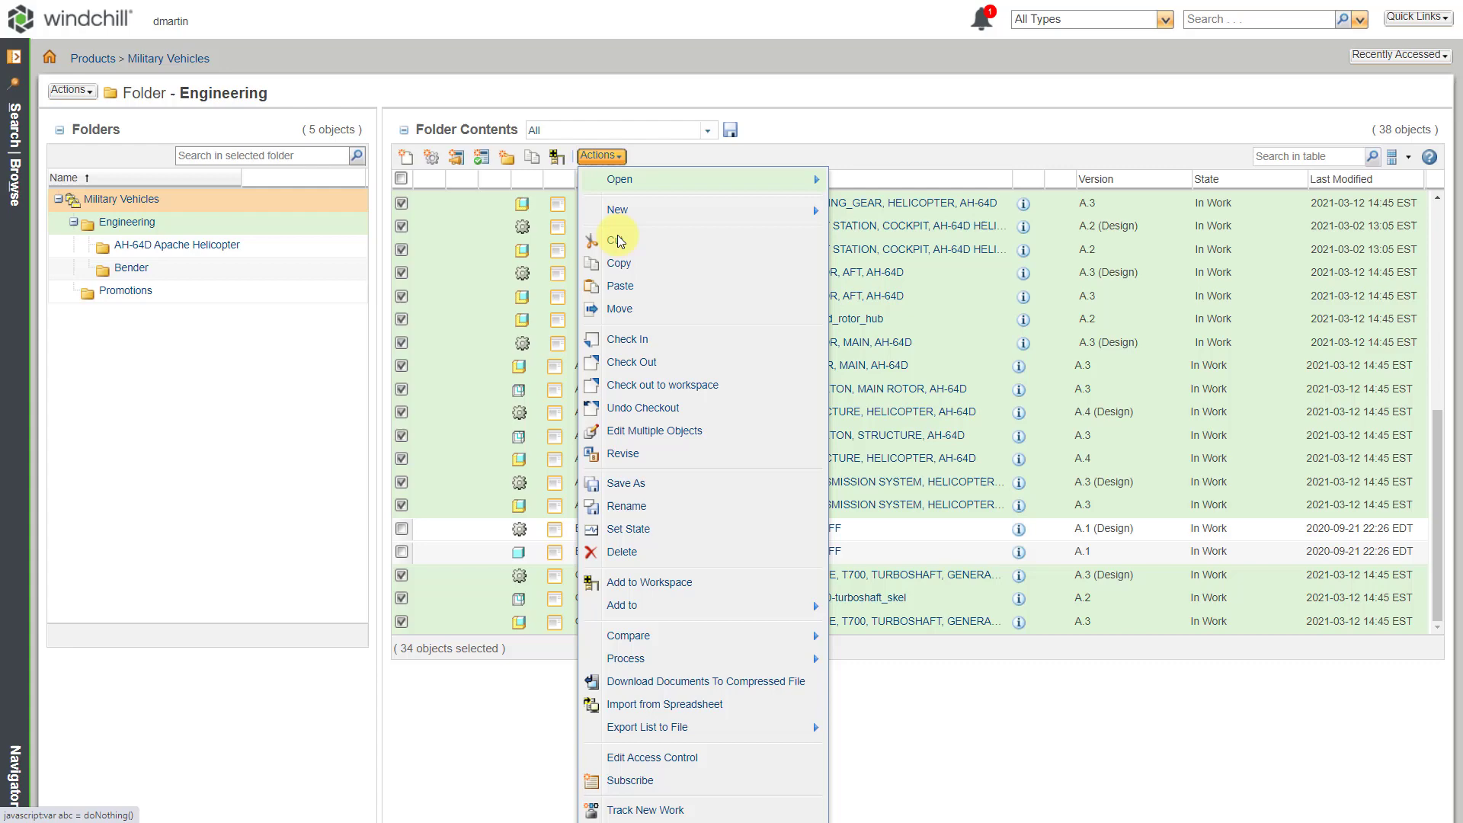
mouse_move(630, 309)
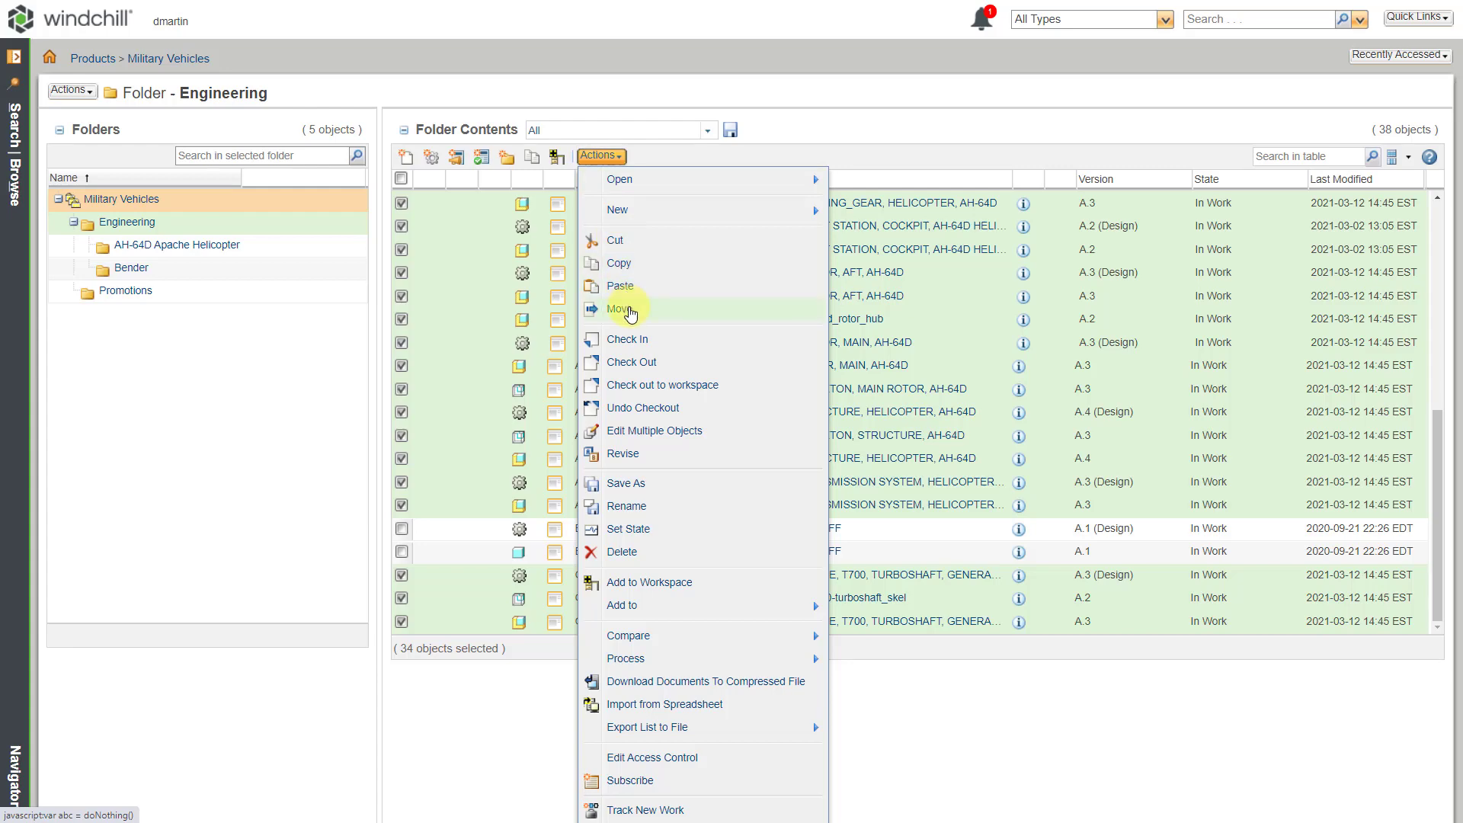
click(620, 308)
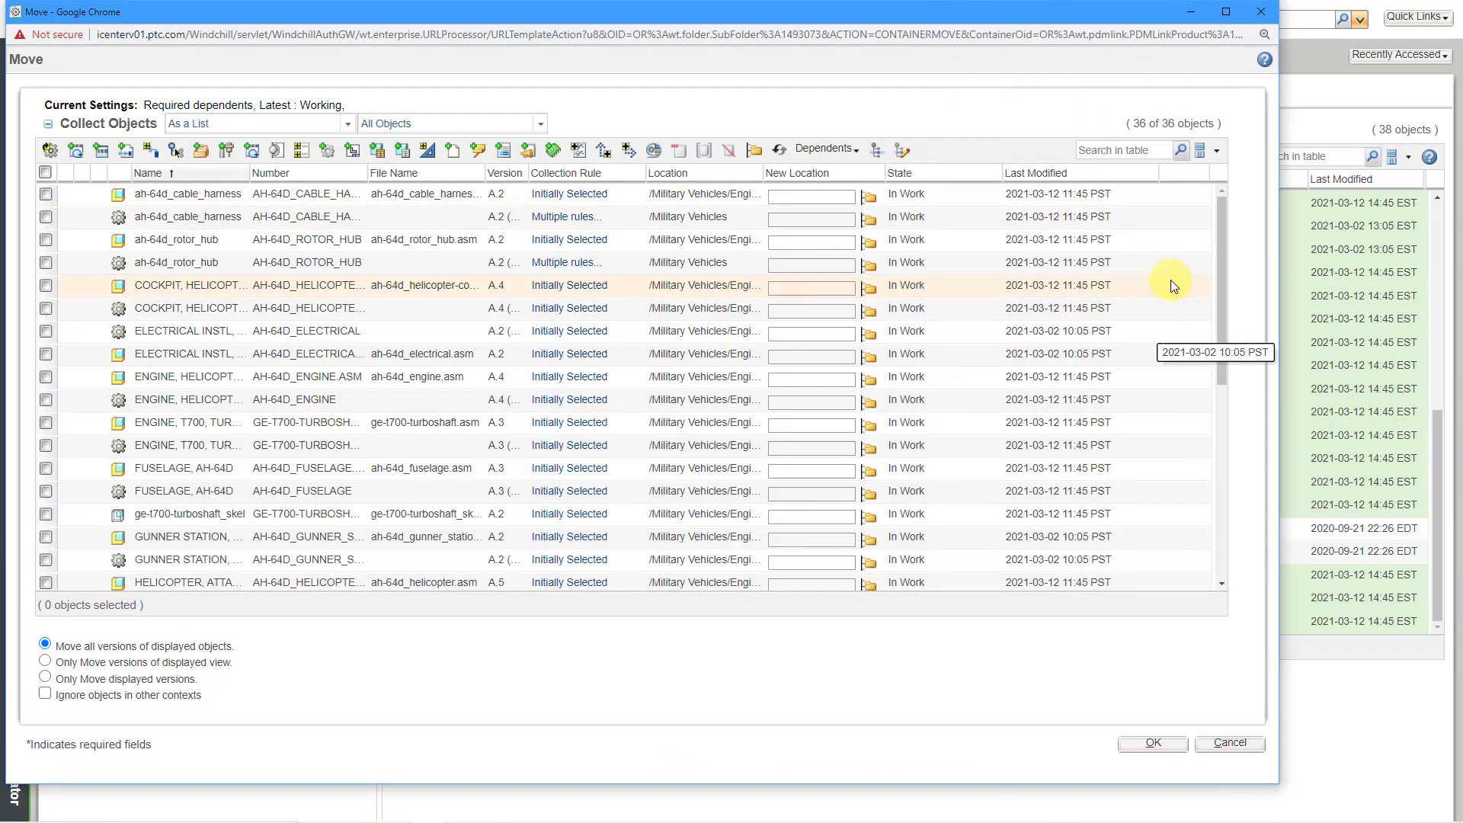
Step: Select all 36 objects in the Move list and collect their required dependent parts
scroll(down, 3)
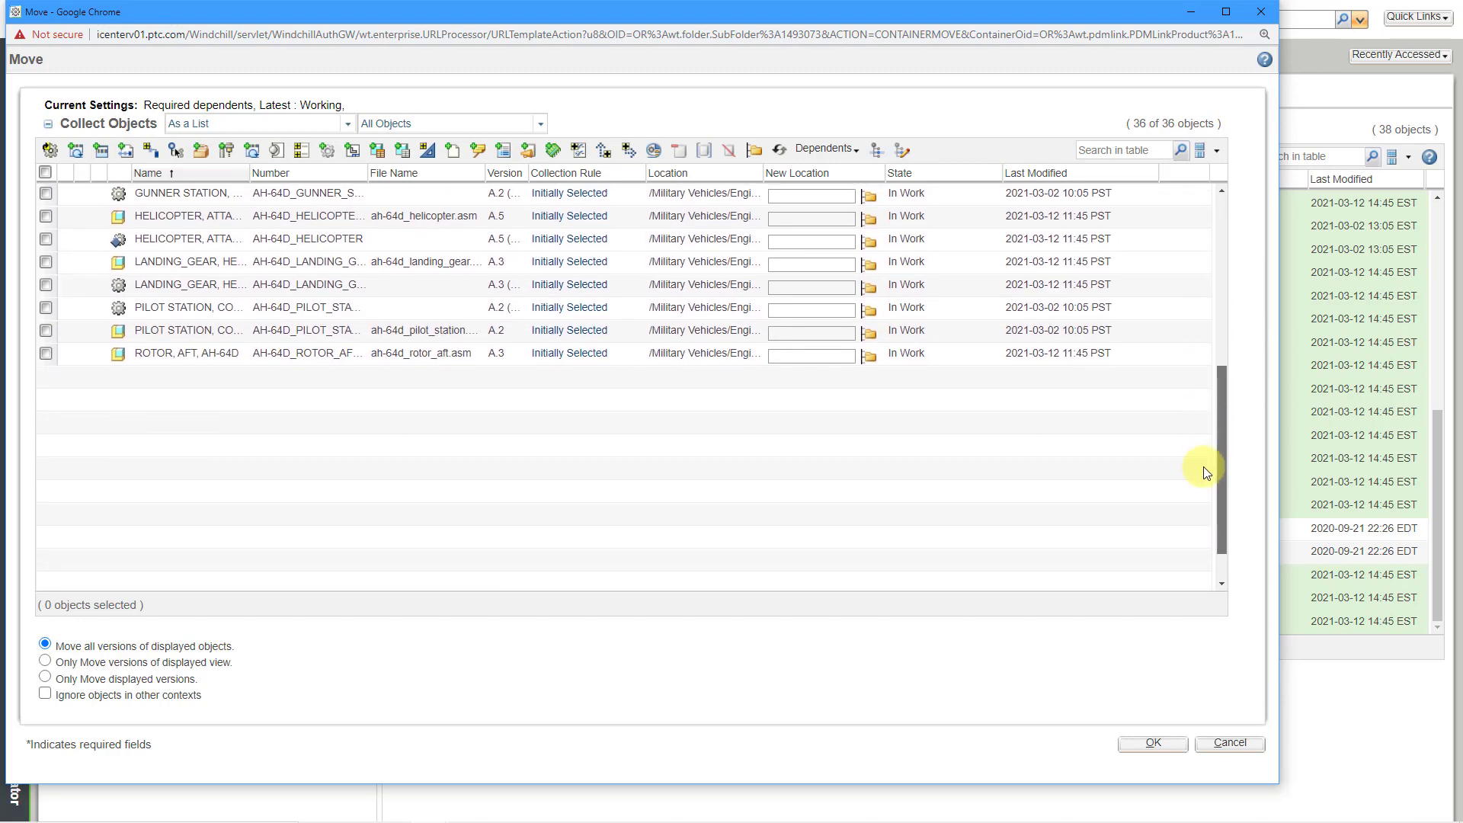
click(824, 149)
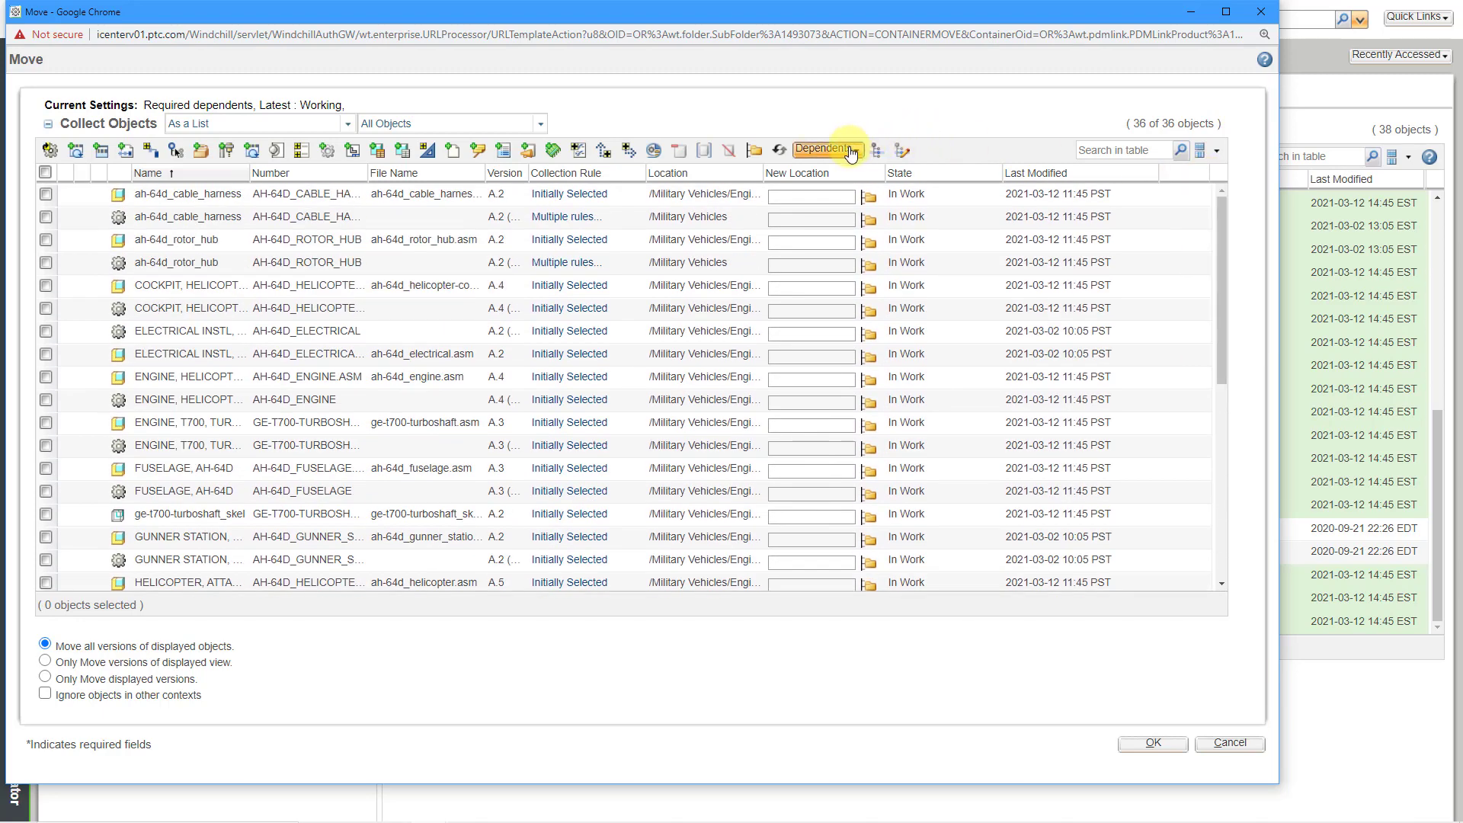
click(825, 151)
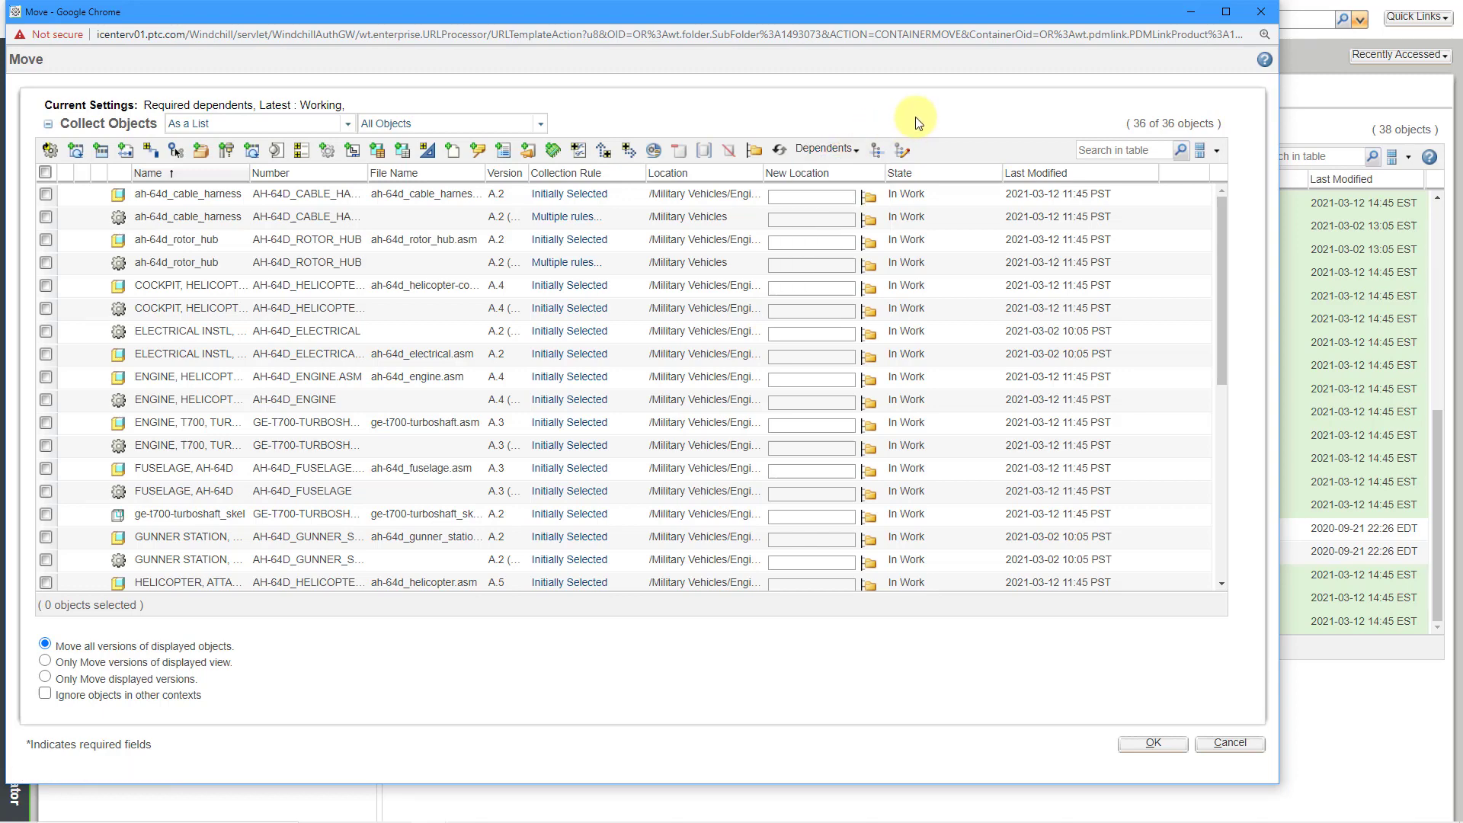
mouse_move(163, 84)
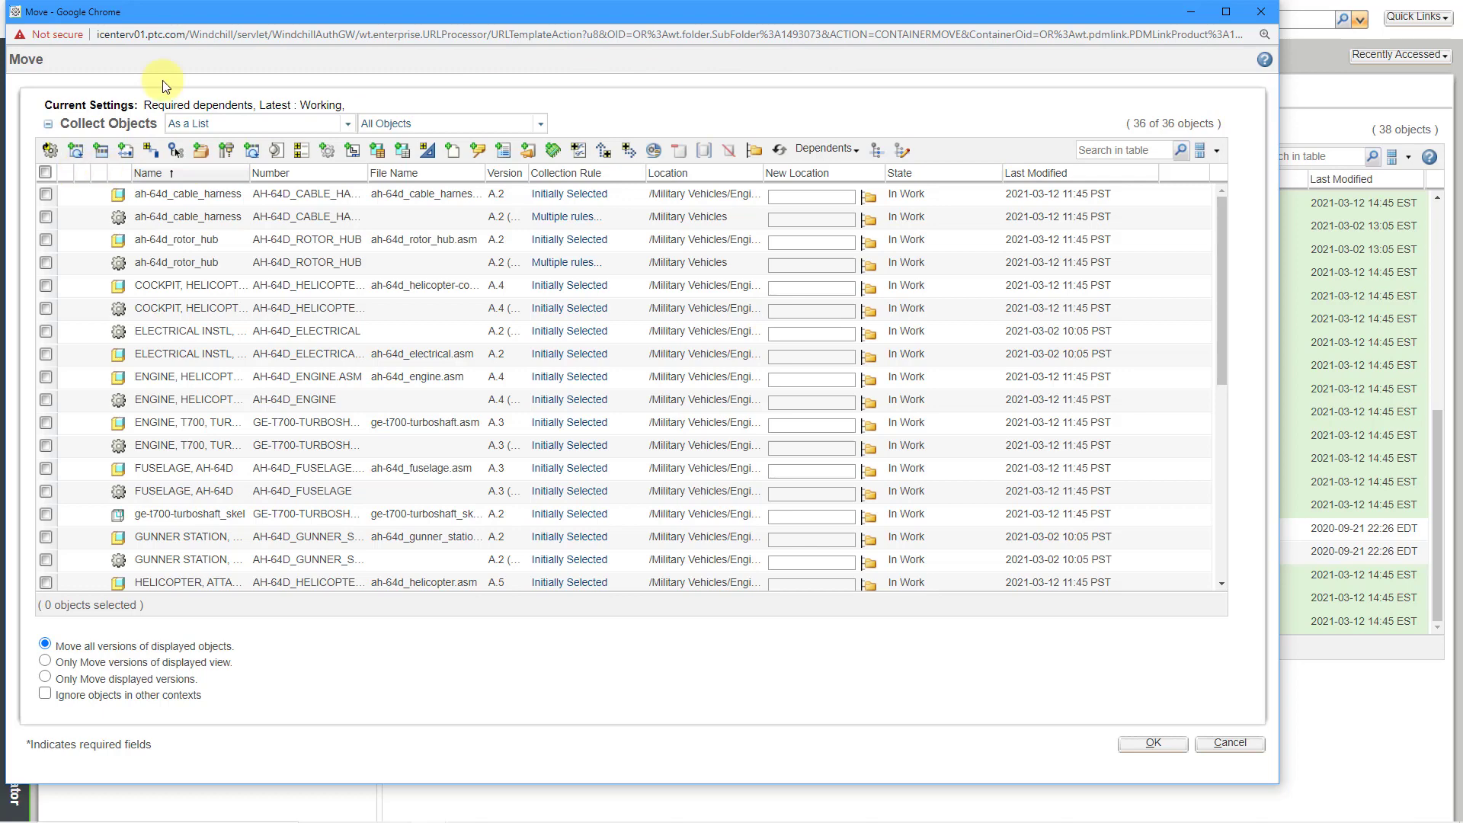
mouse_move(115, 172)
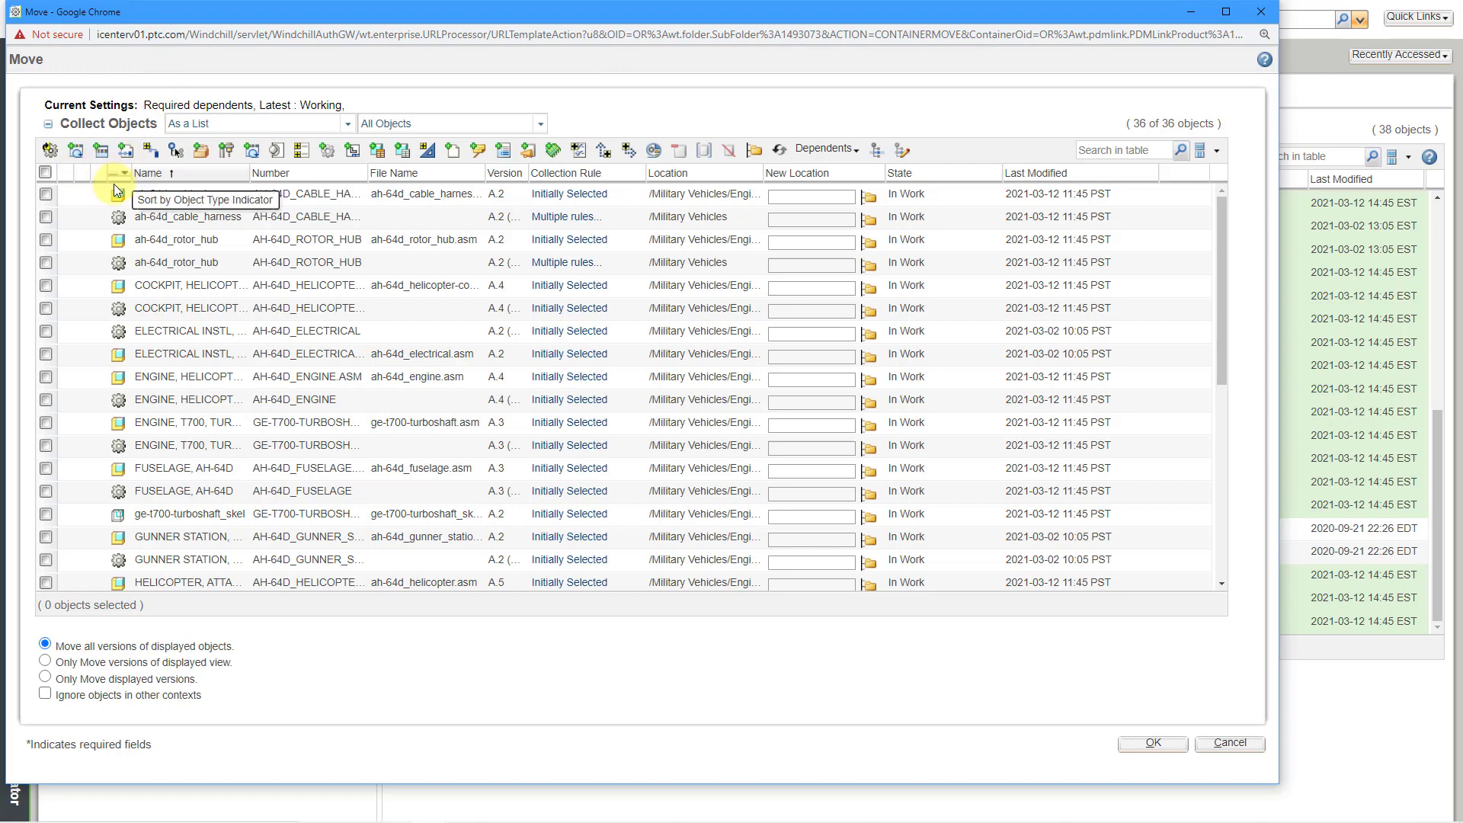
click(46, 172)
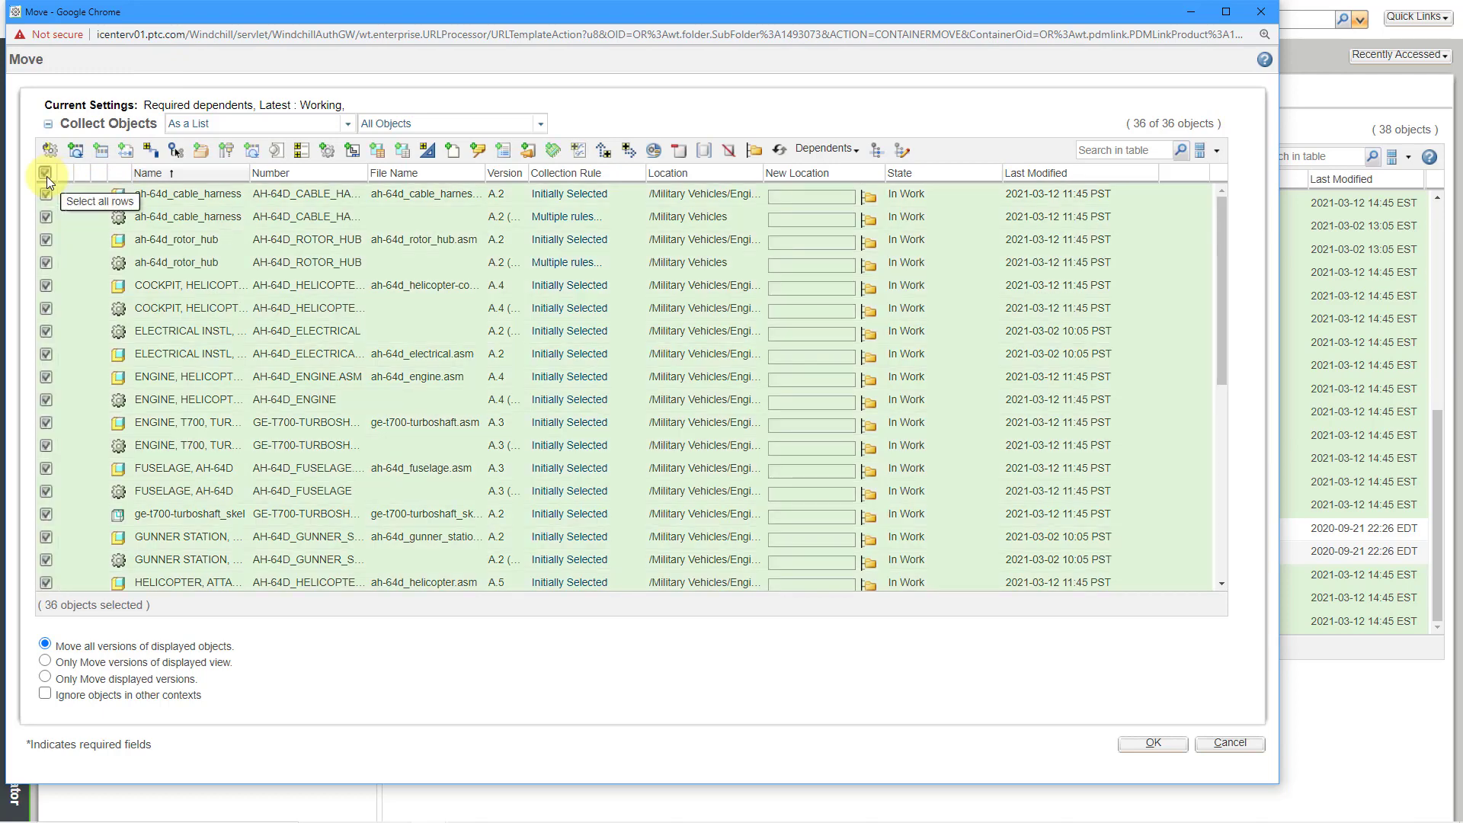
mouse_move(327, 151)
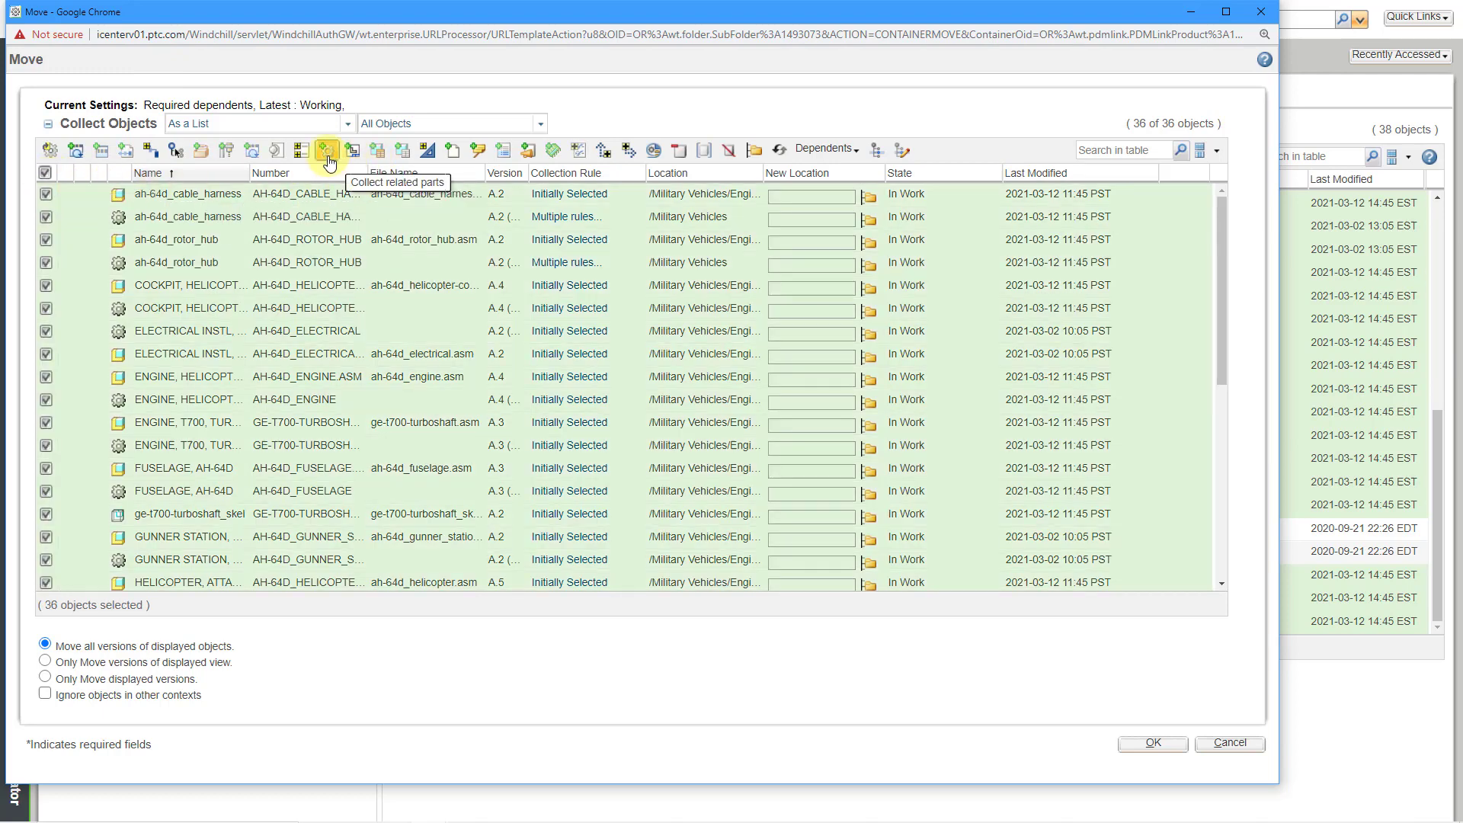
click(327, 151)
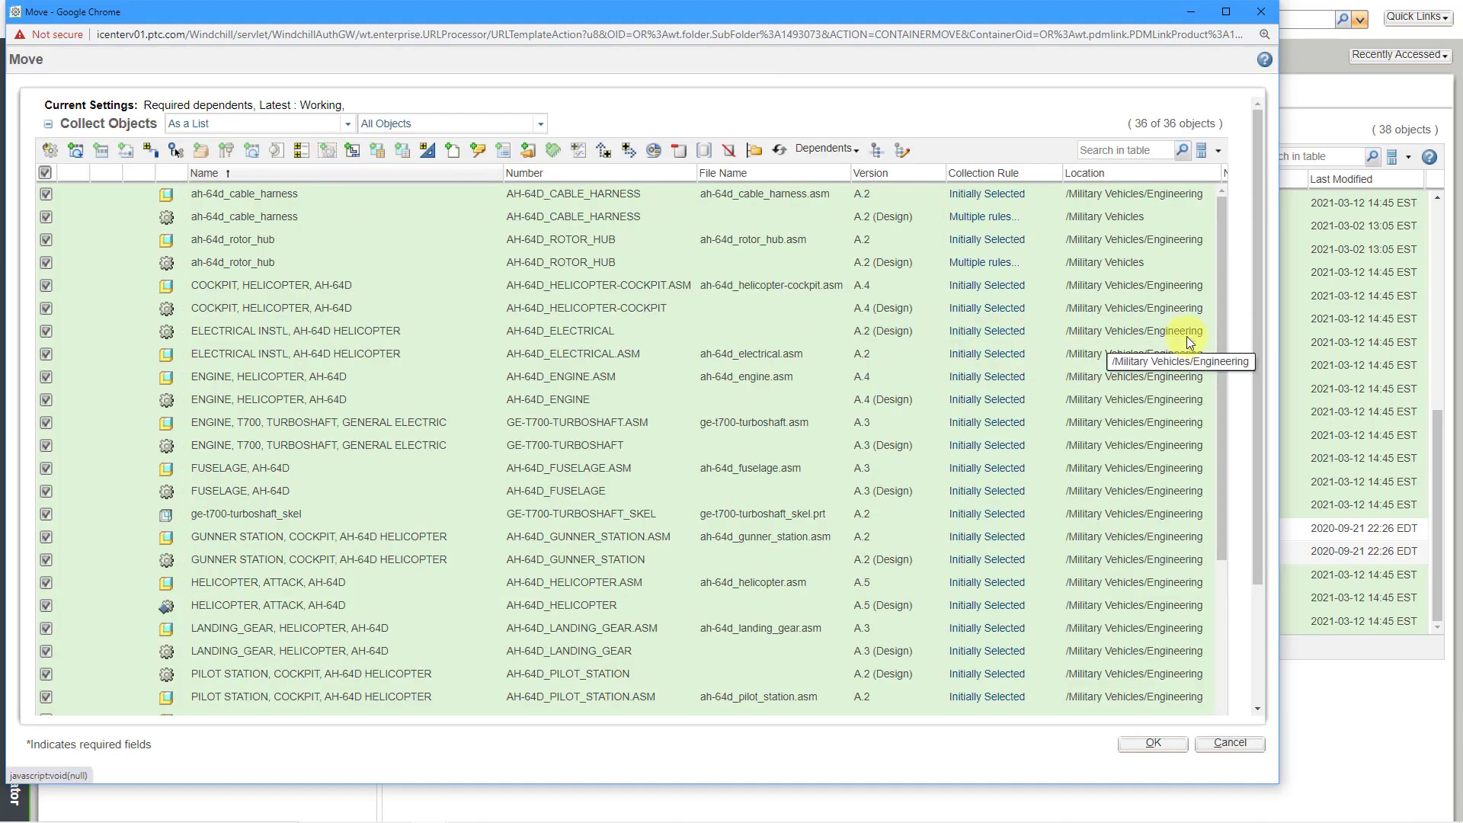
scroll(down, 3)
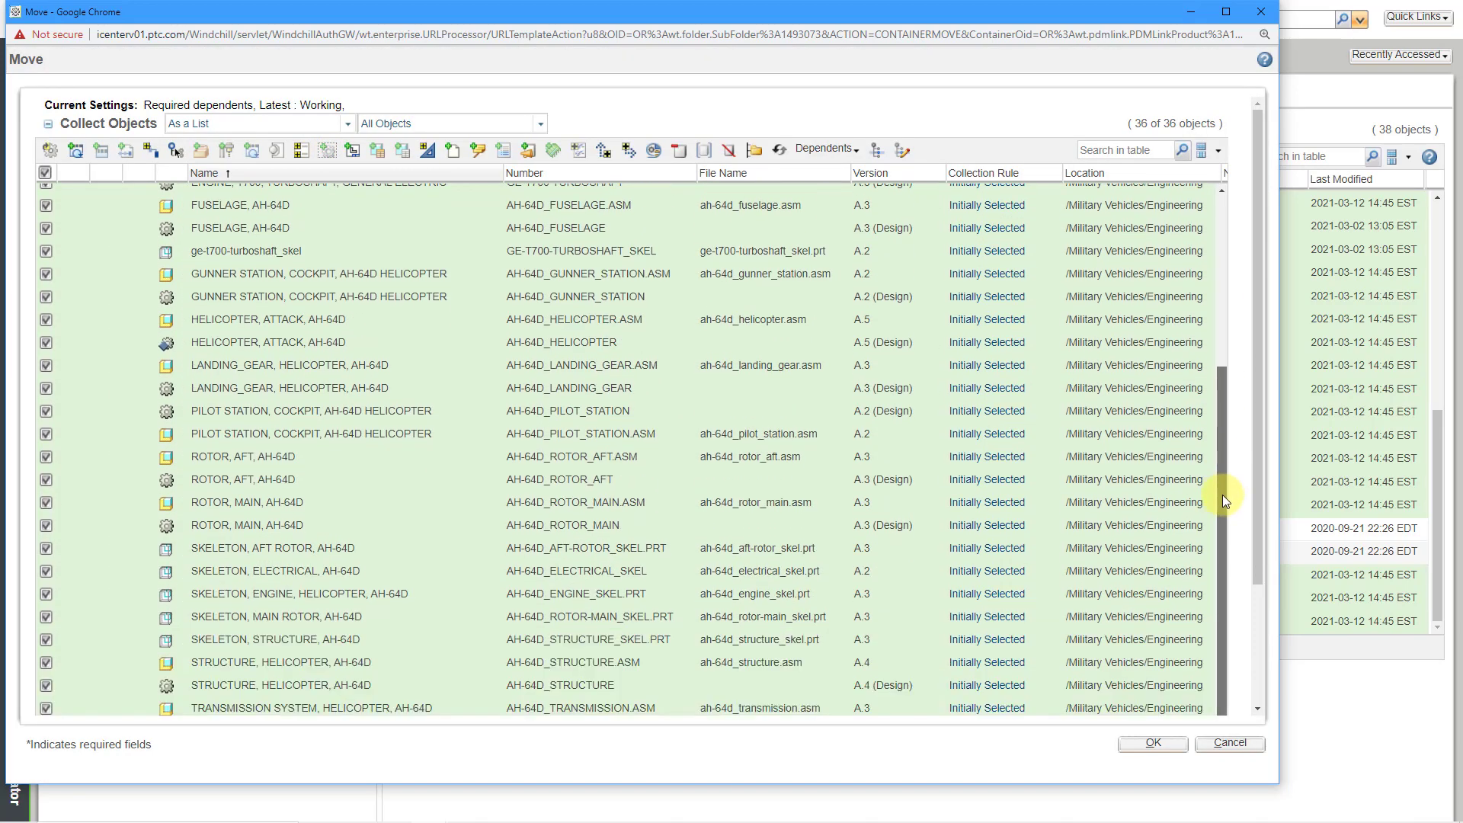
scroll(up, 3)
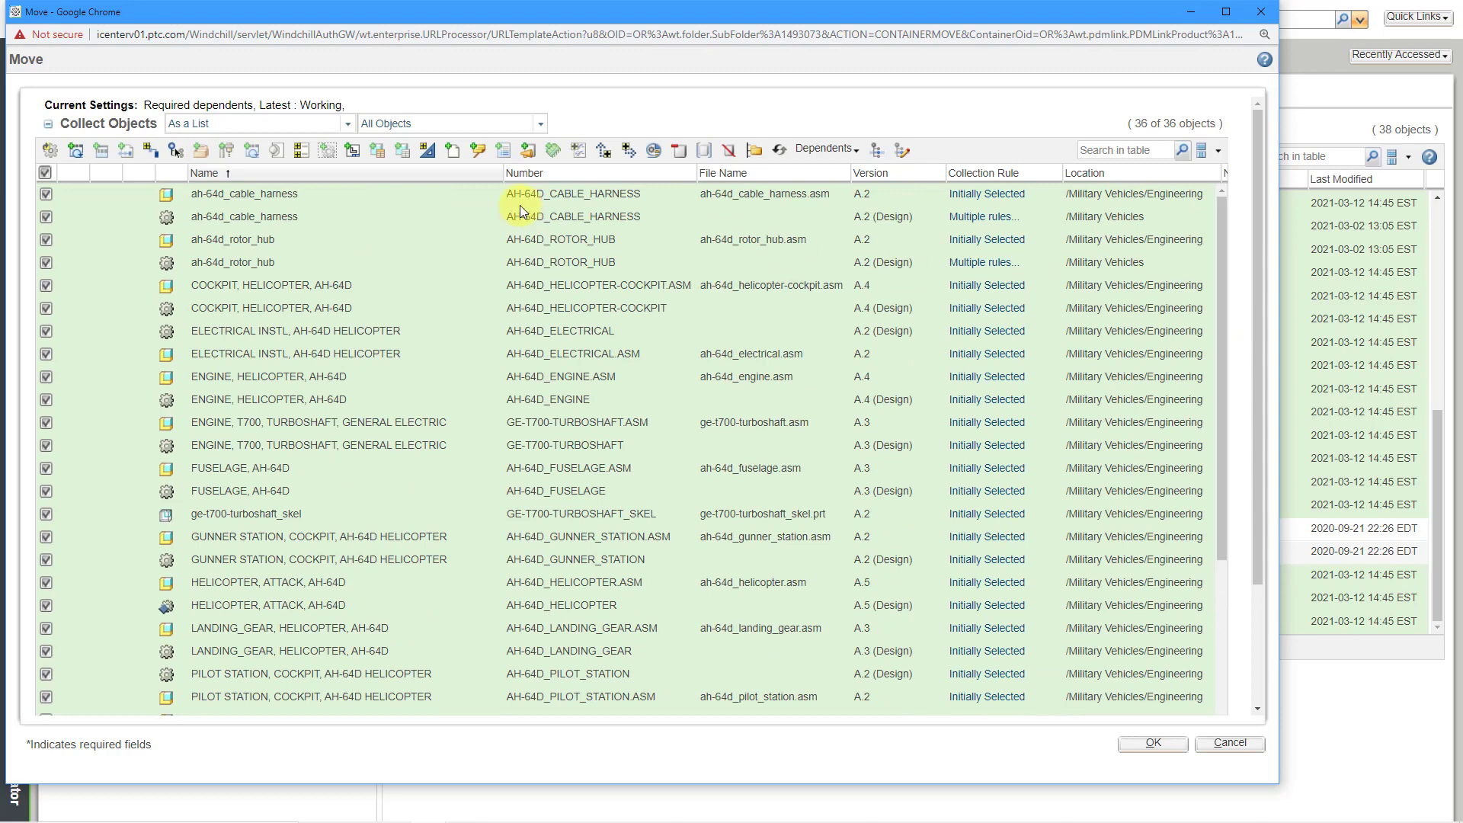
mouse_move(391, 178)
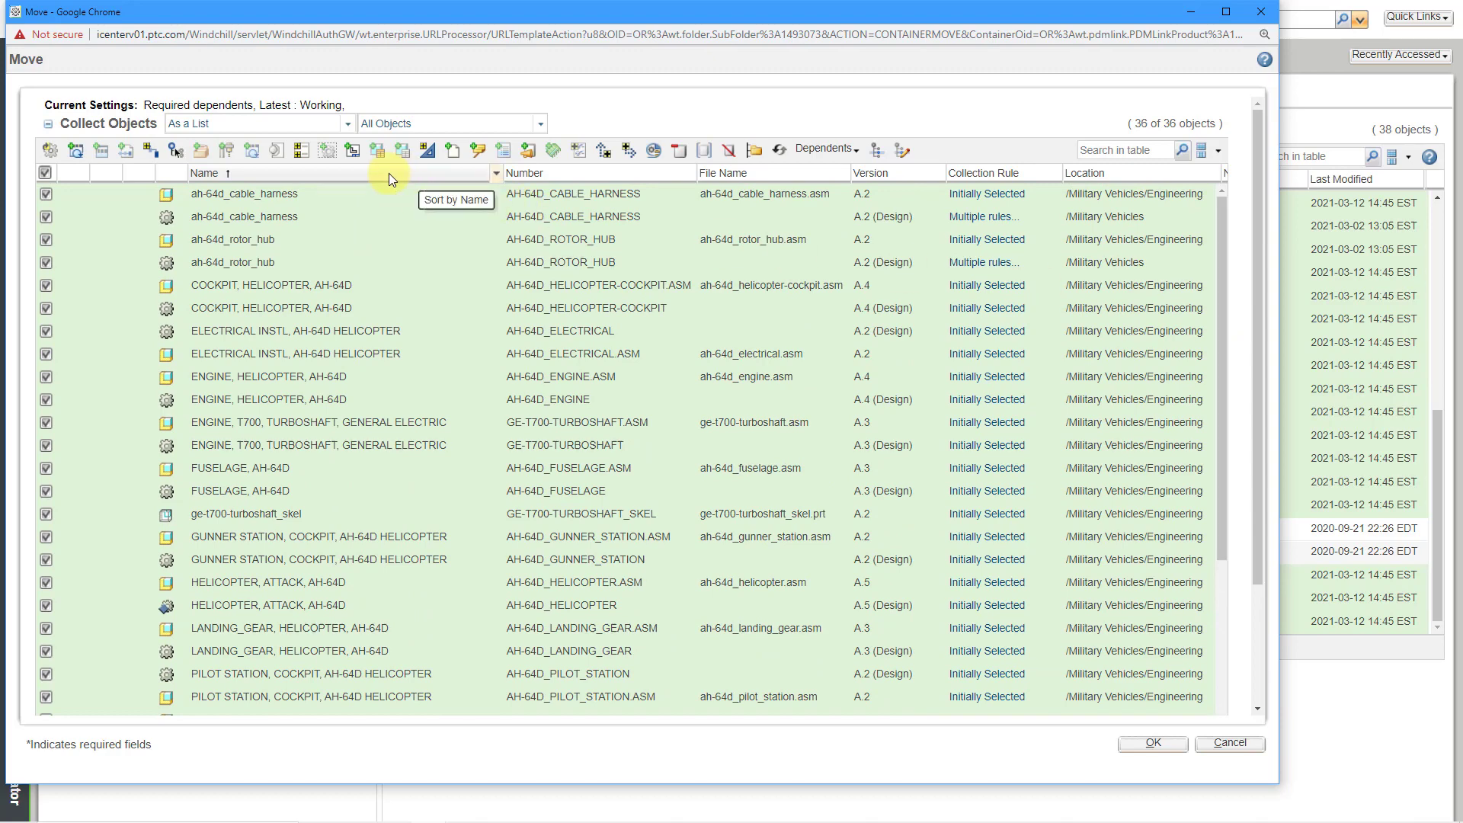
mouse_move(1221, 371)
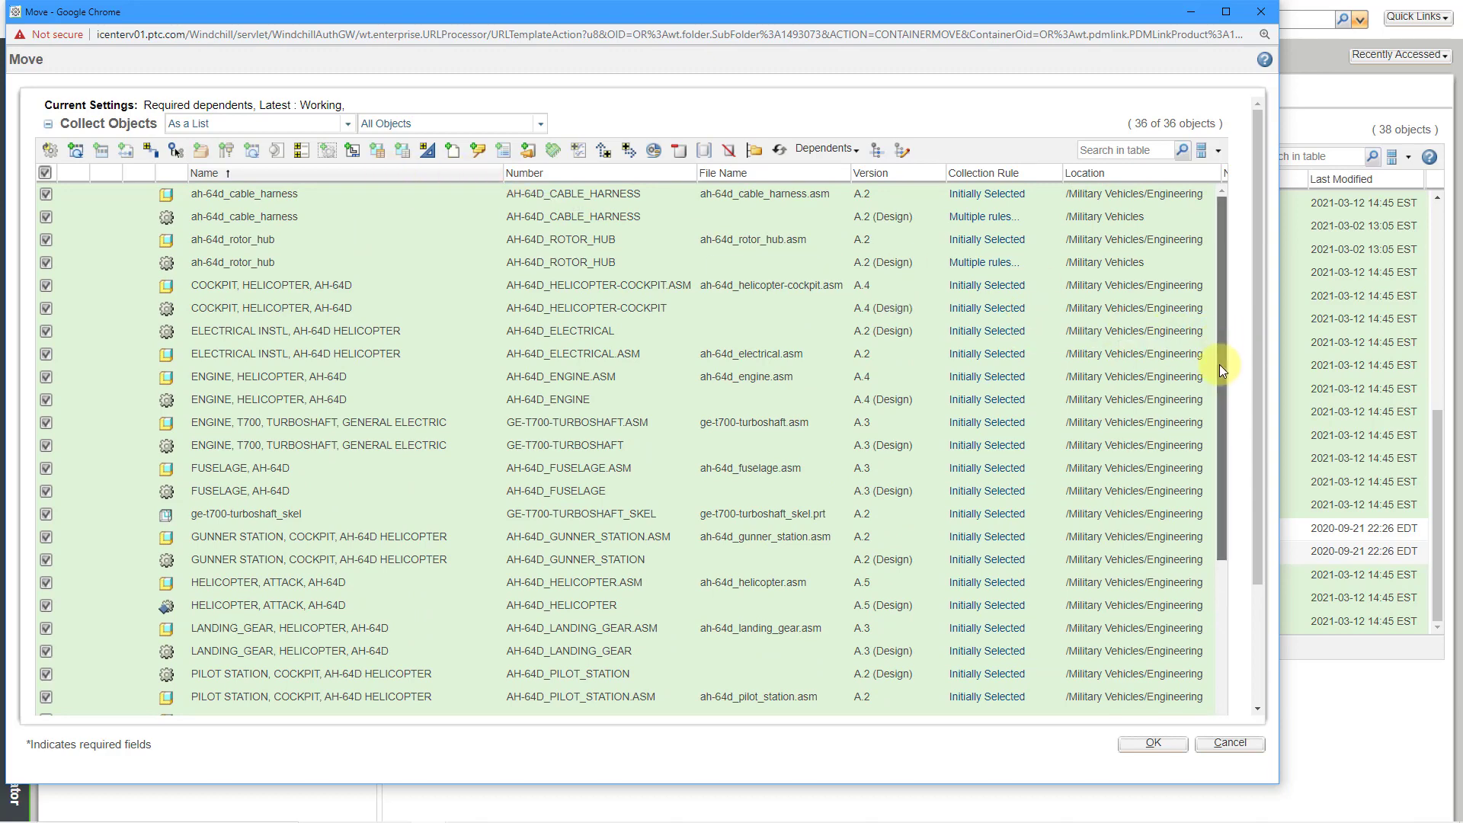
scroll(down, 3)
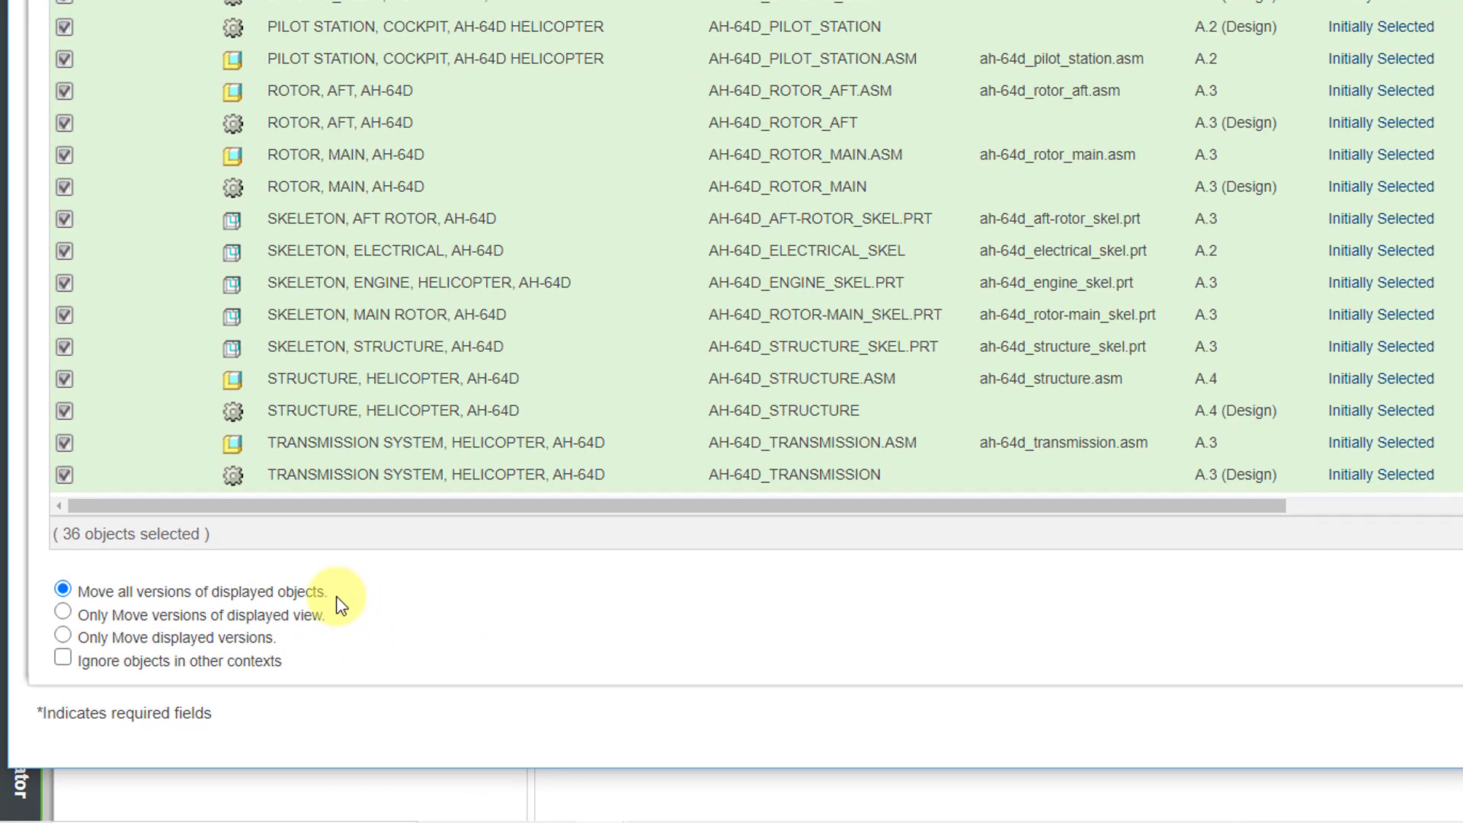
mouse_move(335, 626)
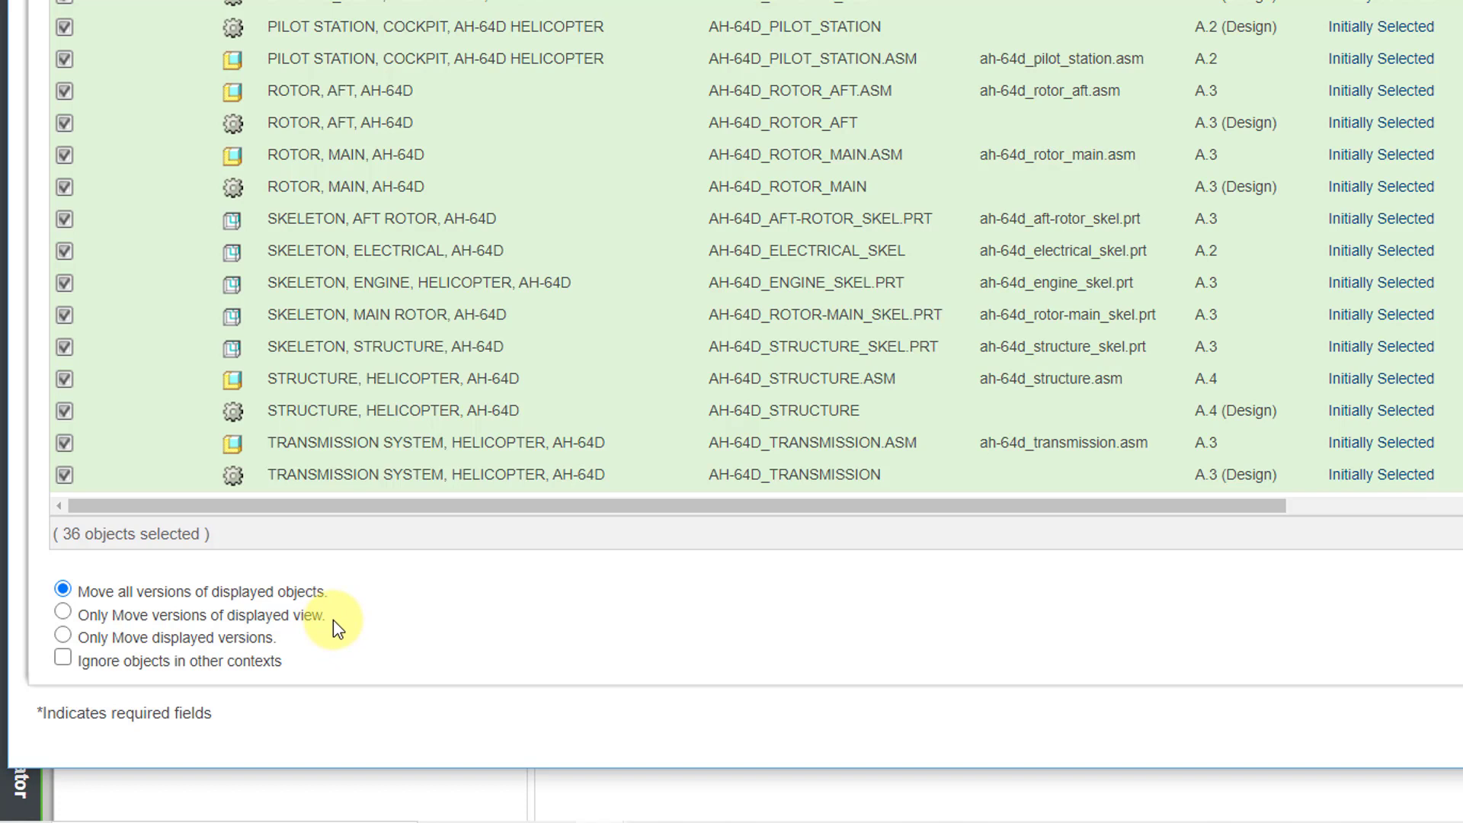
mouse_move(276, 639)
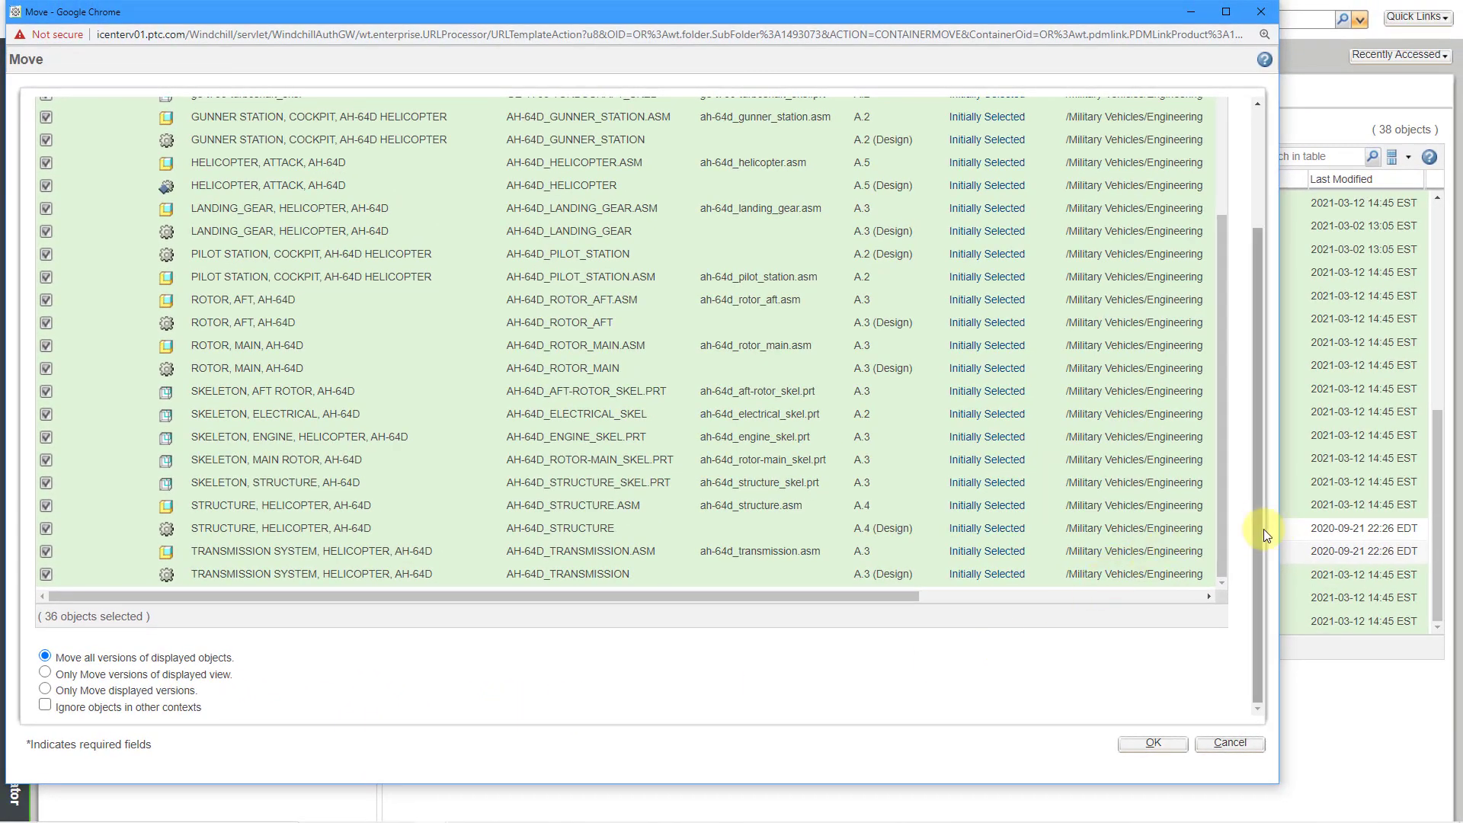
scroll(up, 3)
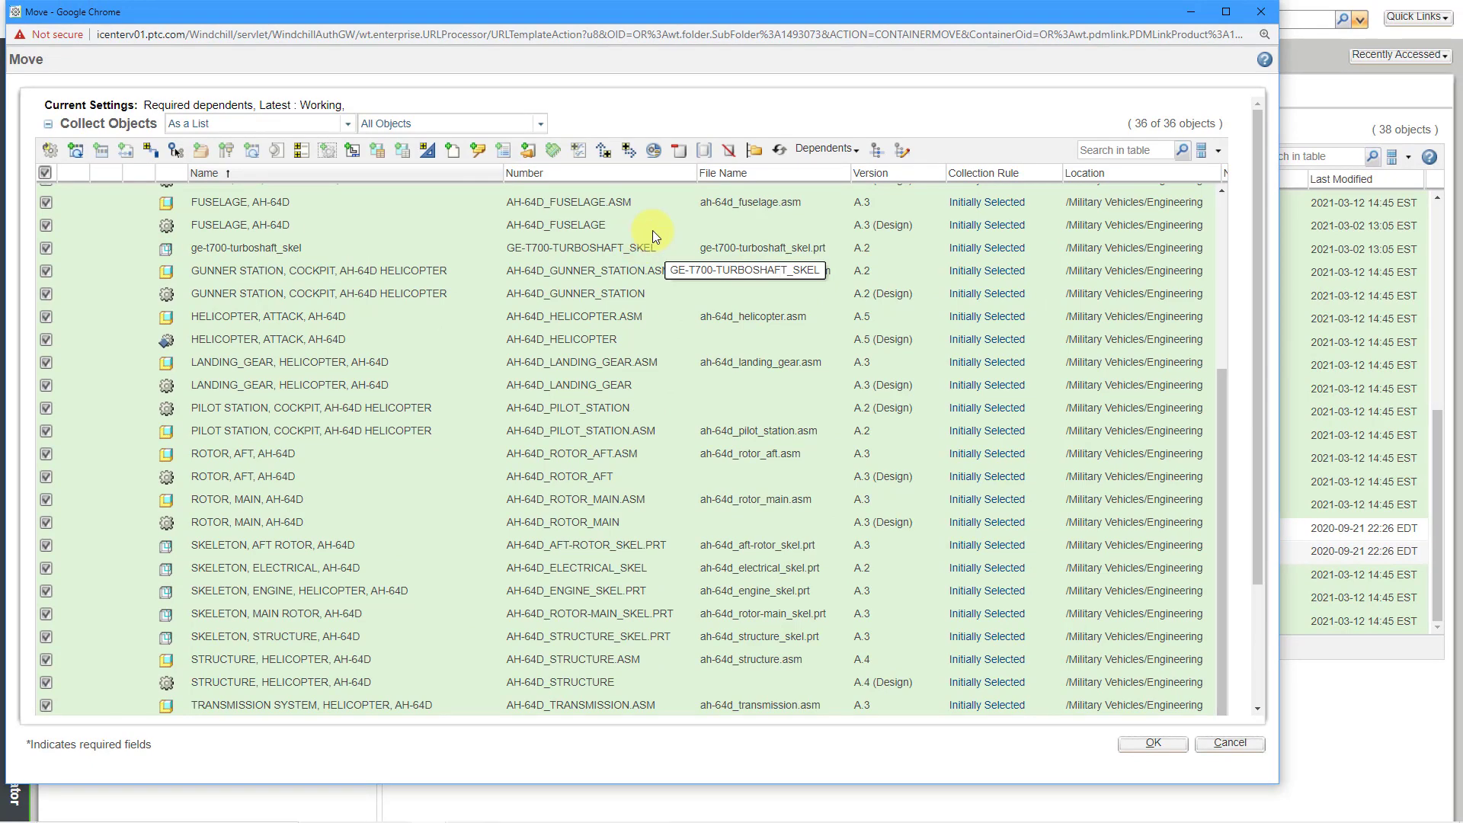
mouse_move(755, 150)
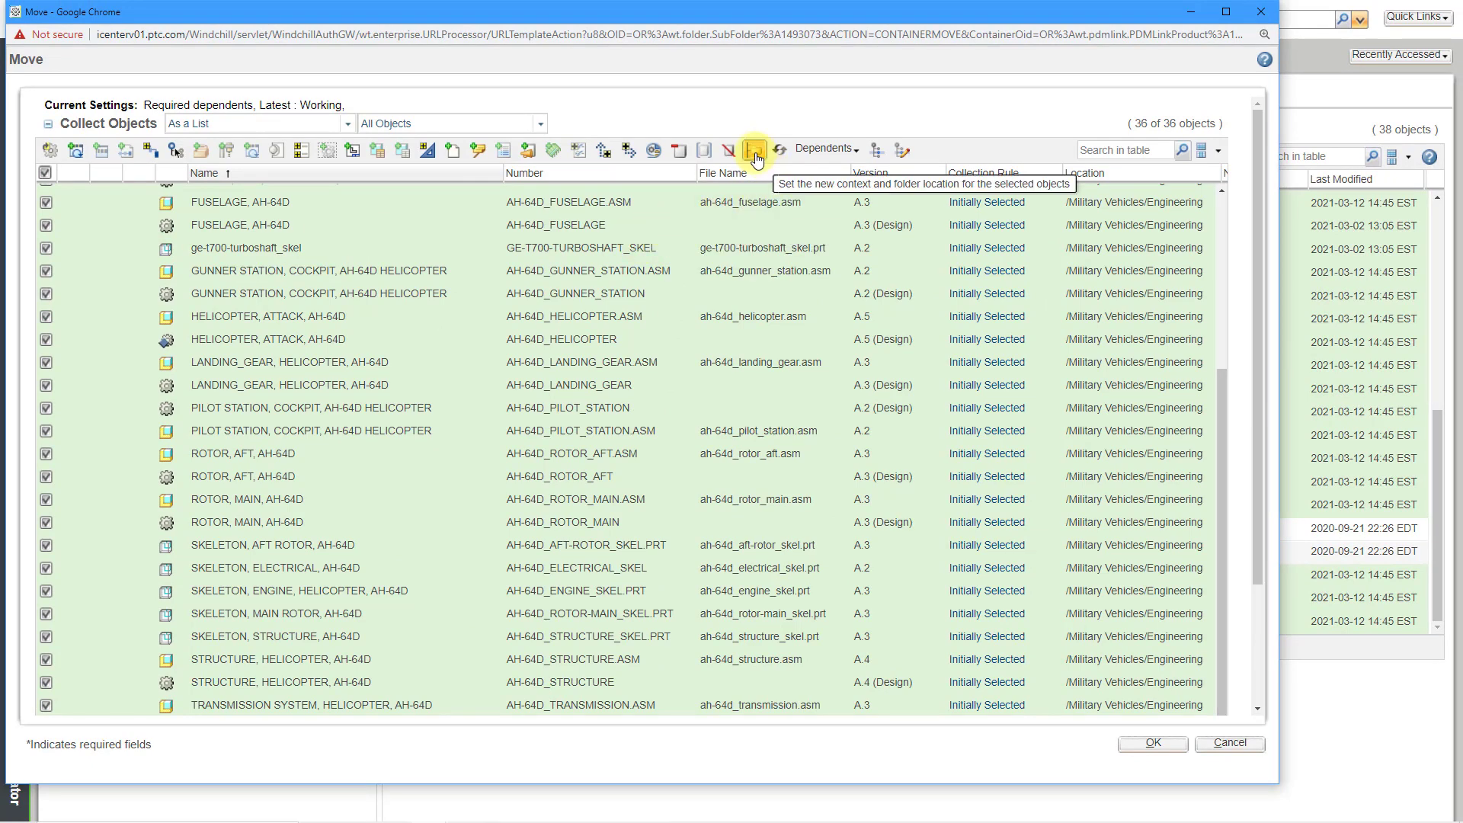
mouse_move(70, 215)
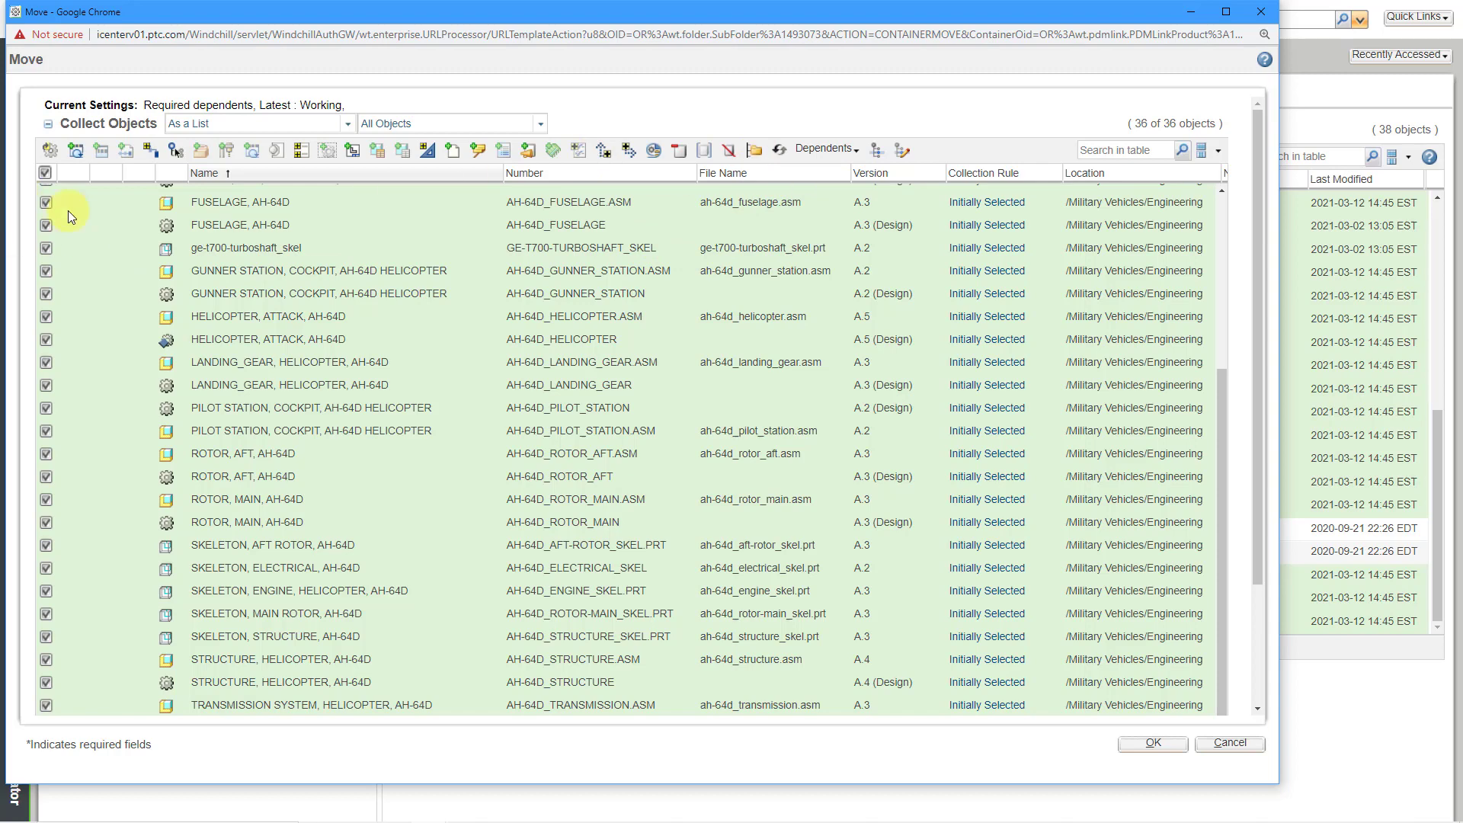
Step: Set the move destination to Engineering / AH-64D Apache Helicopter under Military Vehicles
click(751, 149)
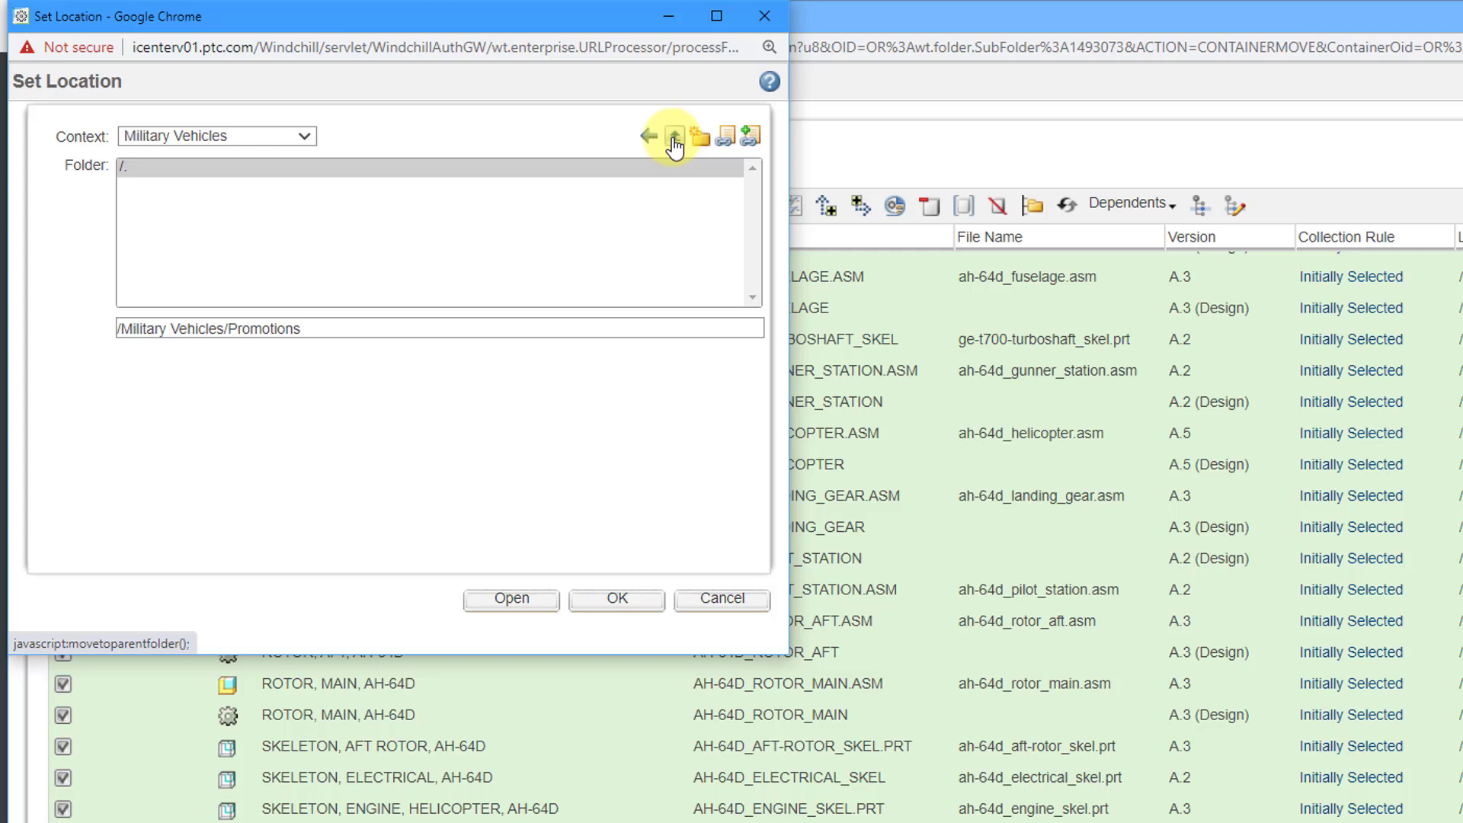
click(673, 135)
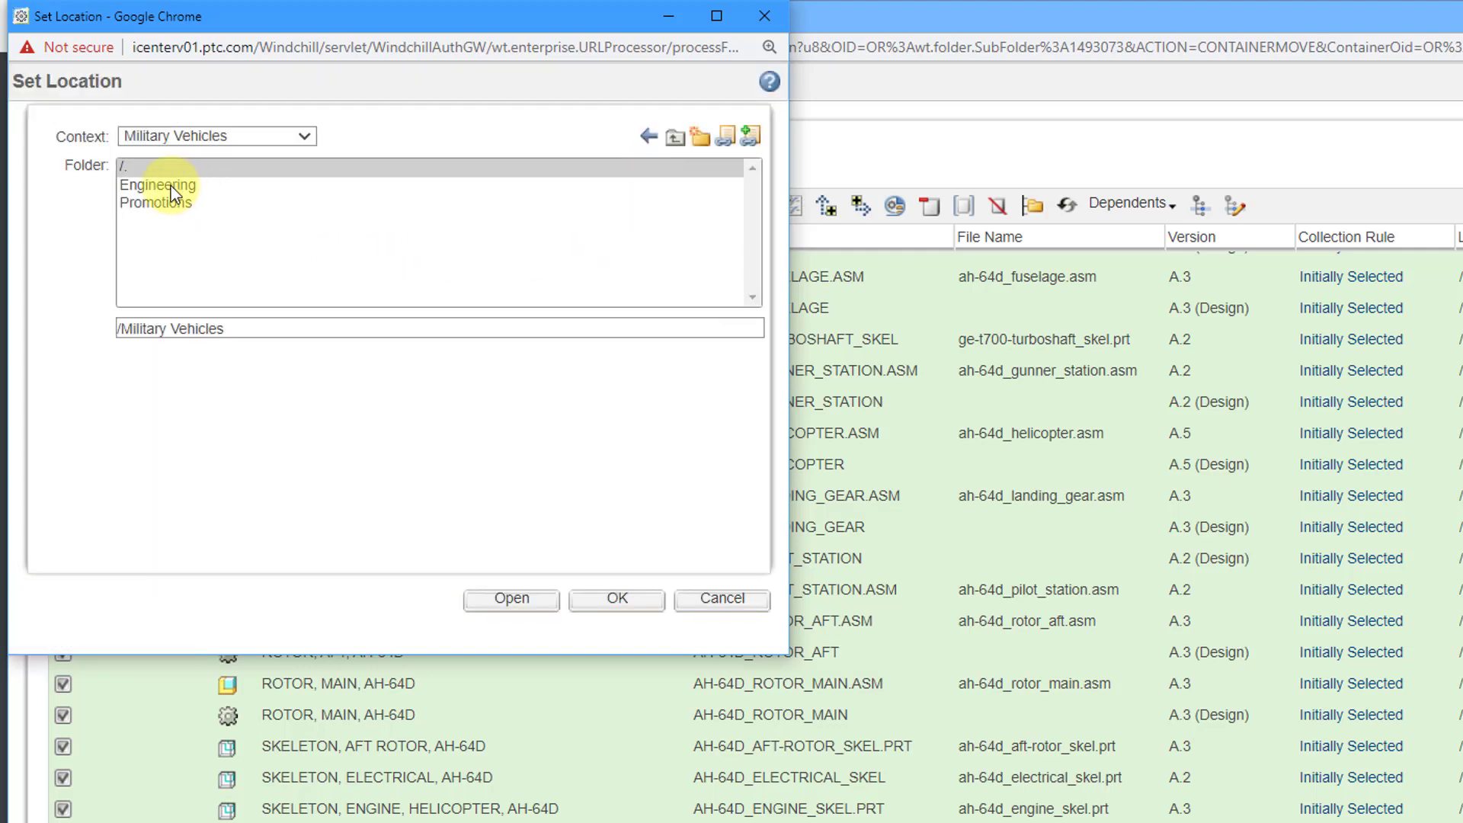
double_click(157, 185)
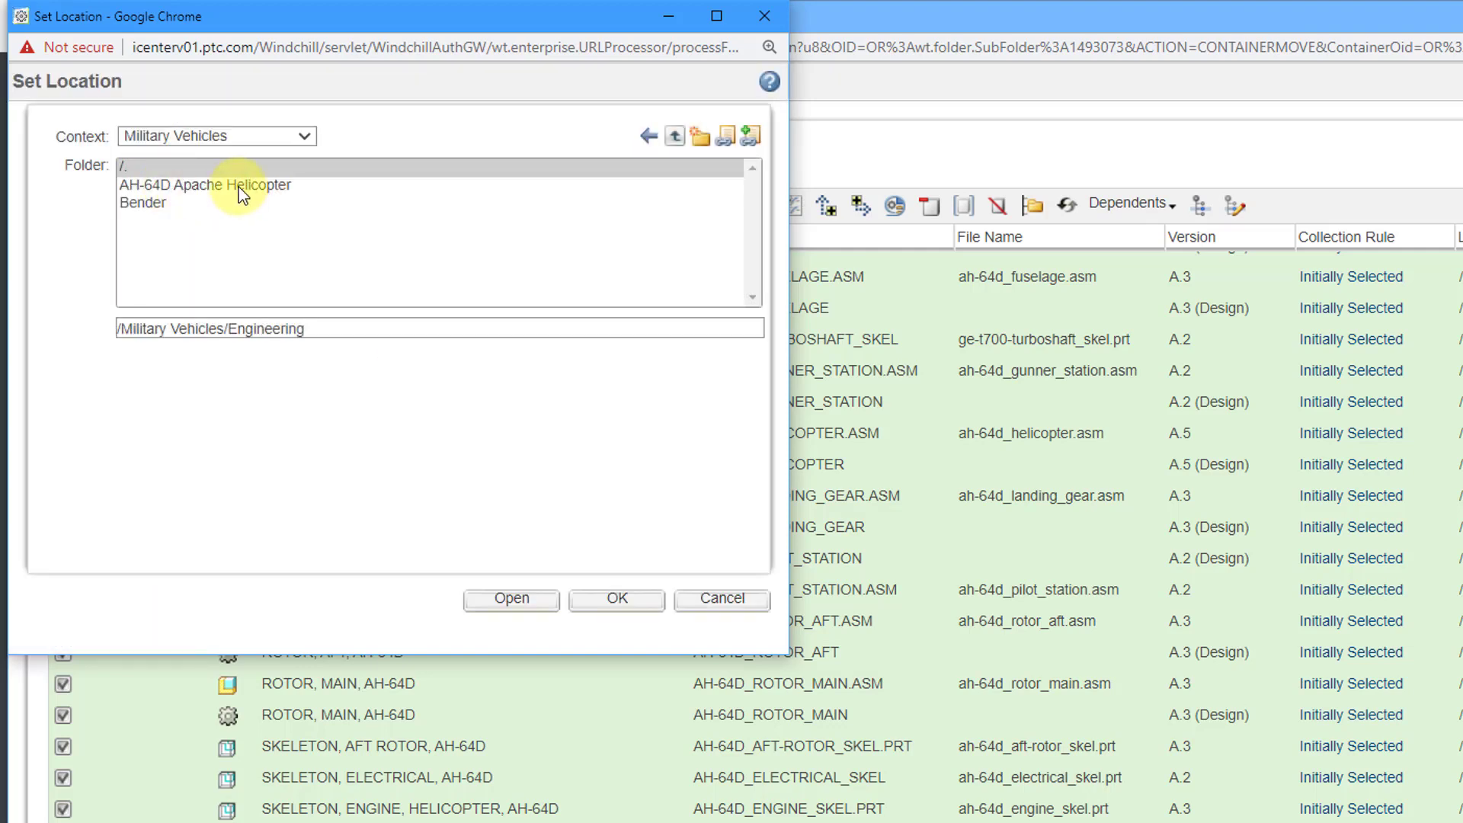
double_click(204, 184)
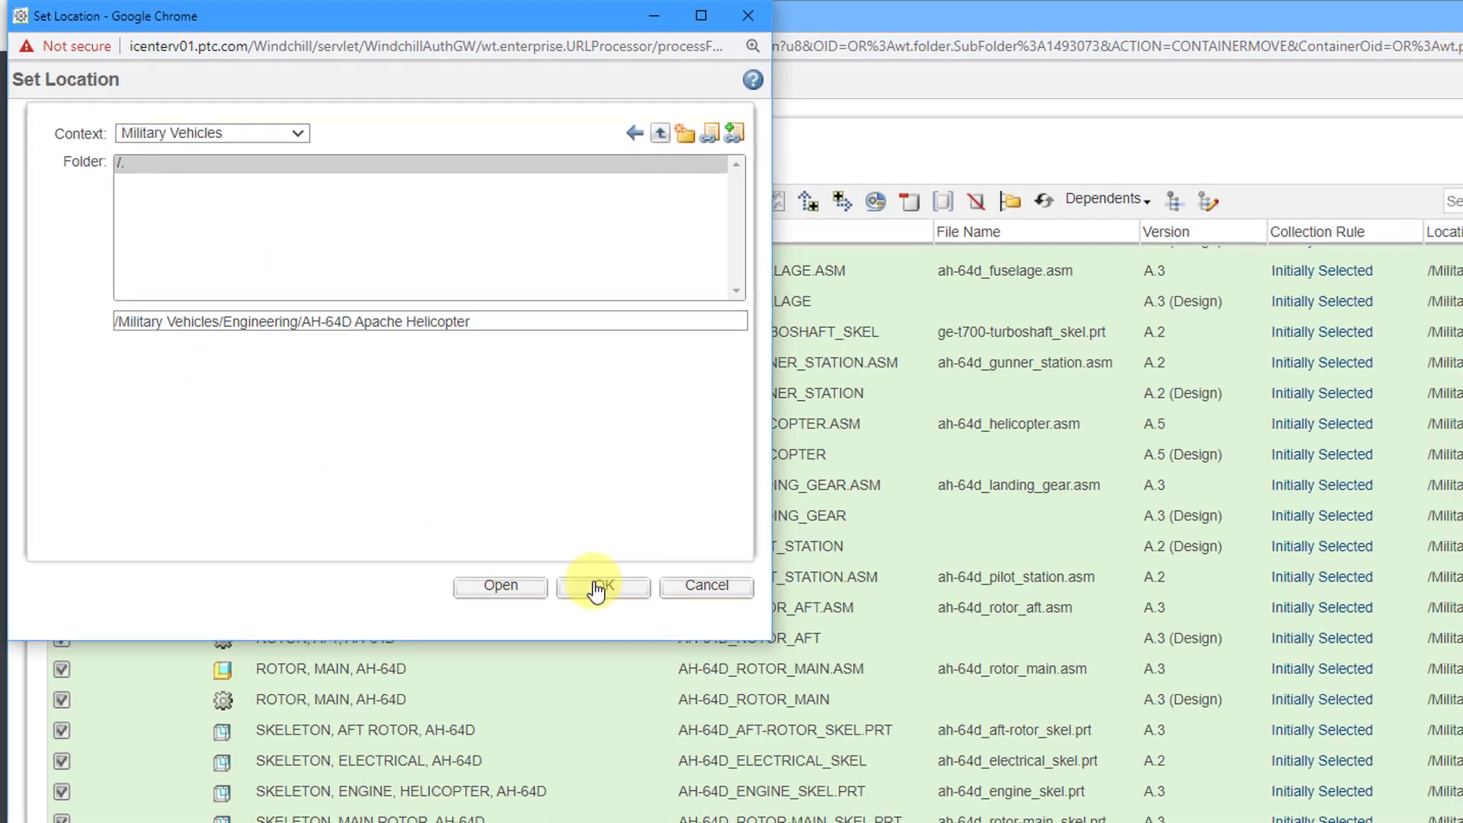
click(602, 585)
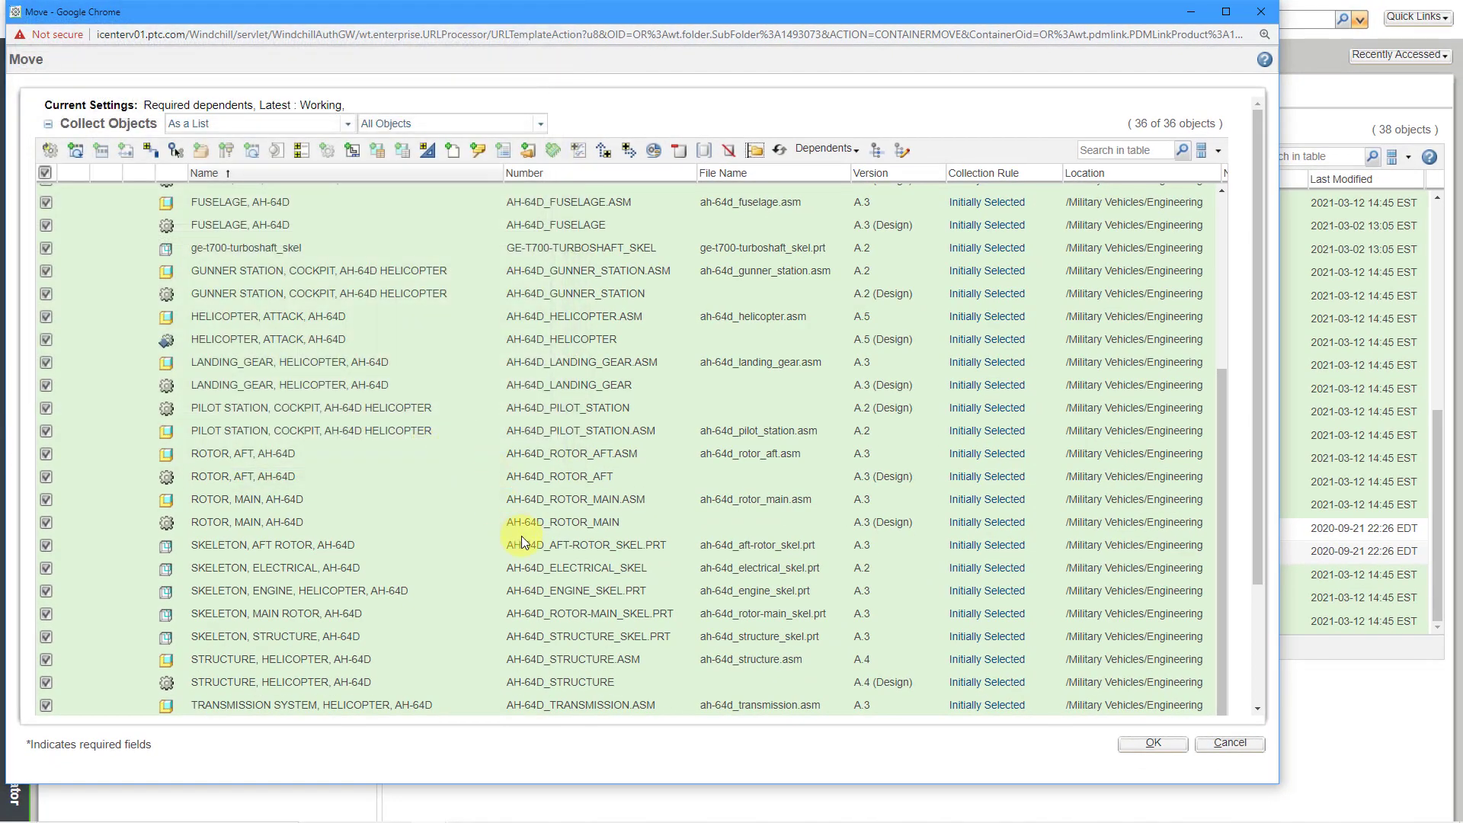
mouse_move(1261, 387)
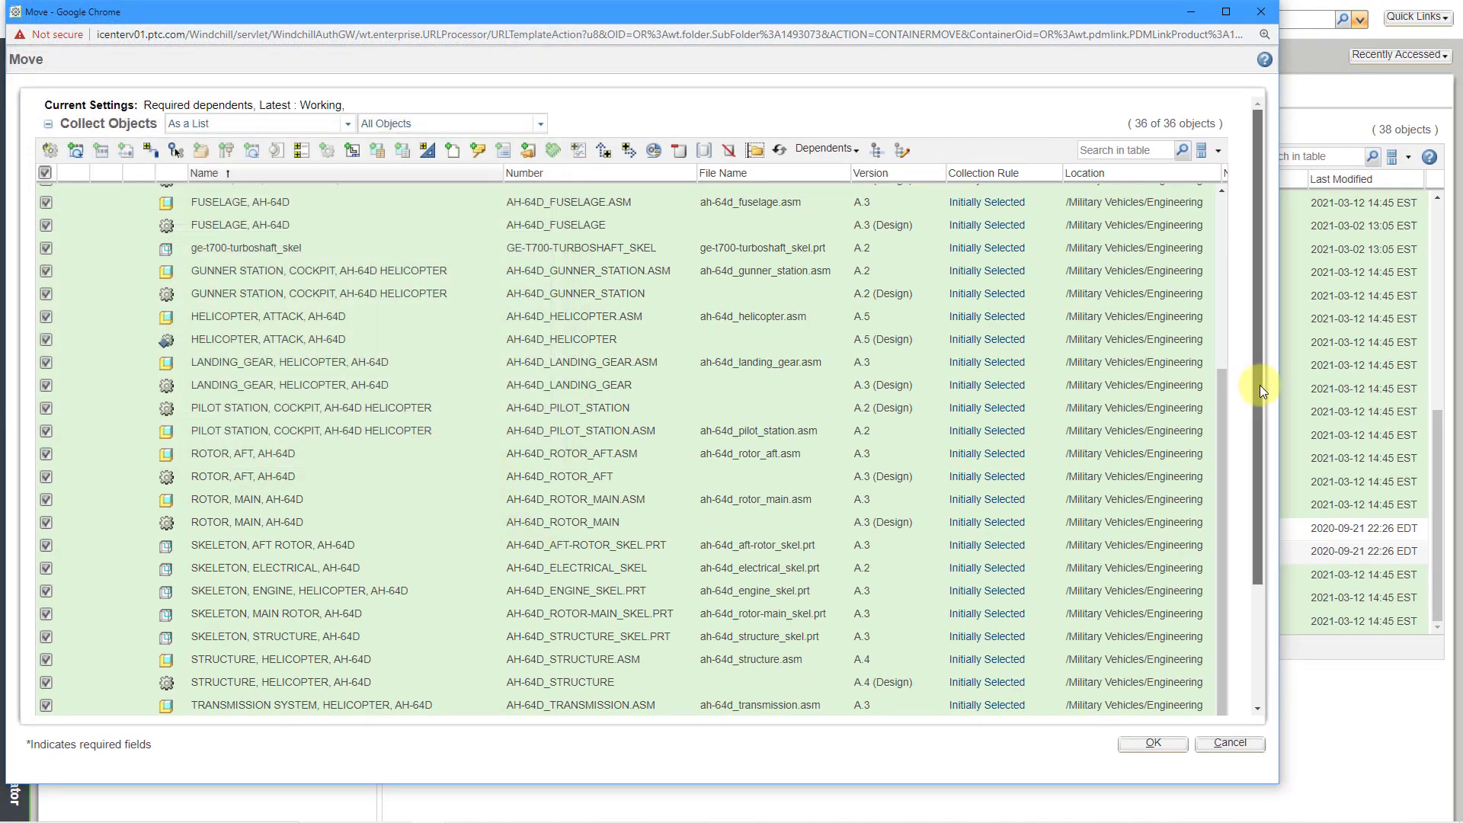
scroll(down, 3)
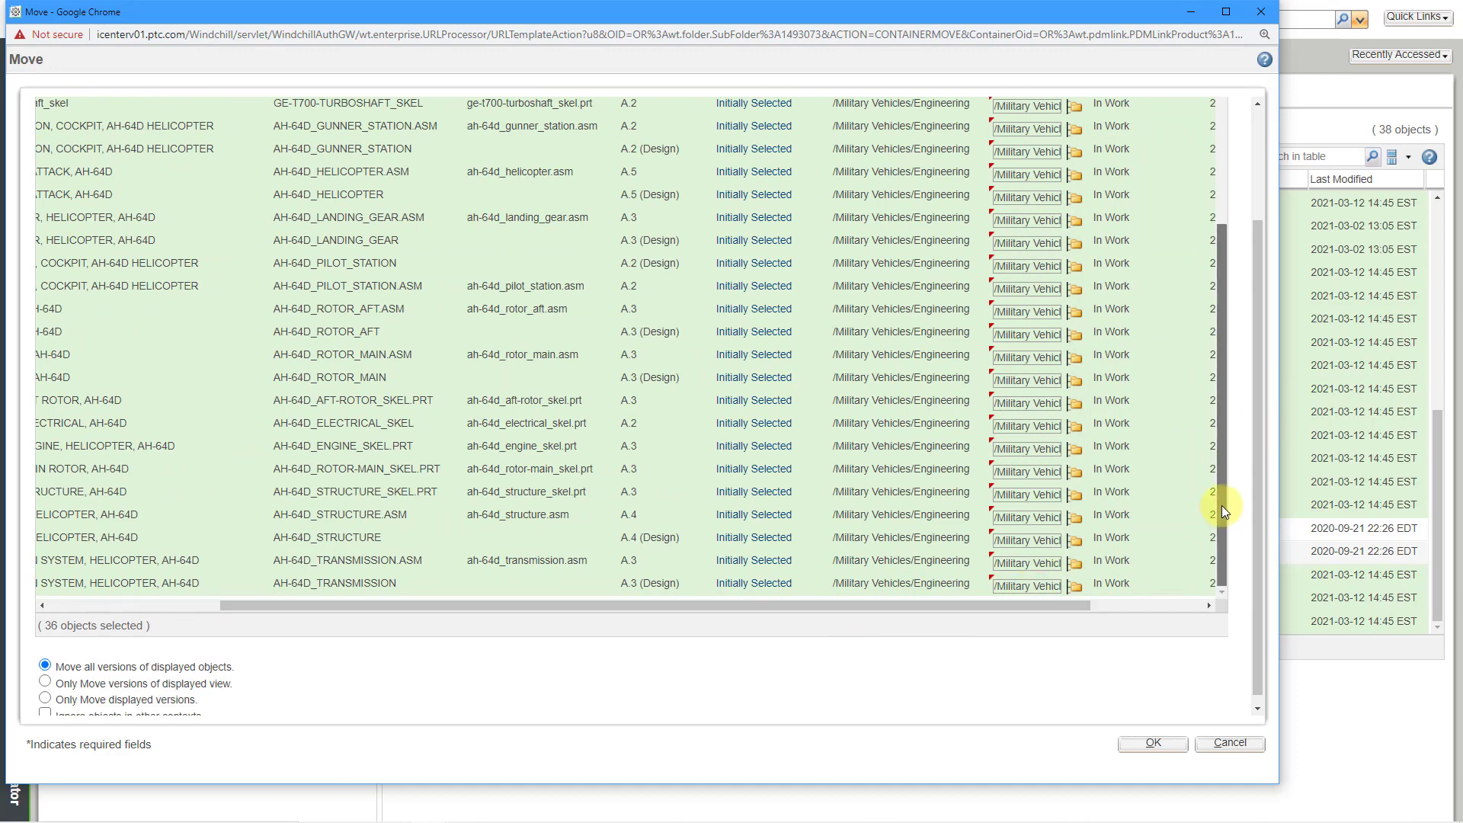
scroll(up, 3)
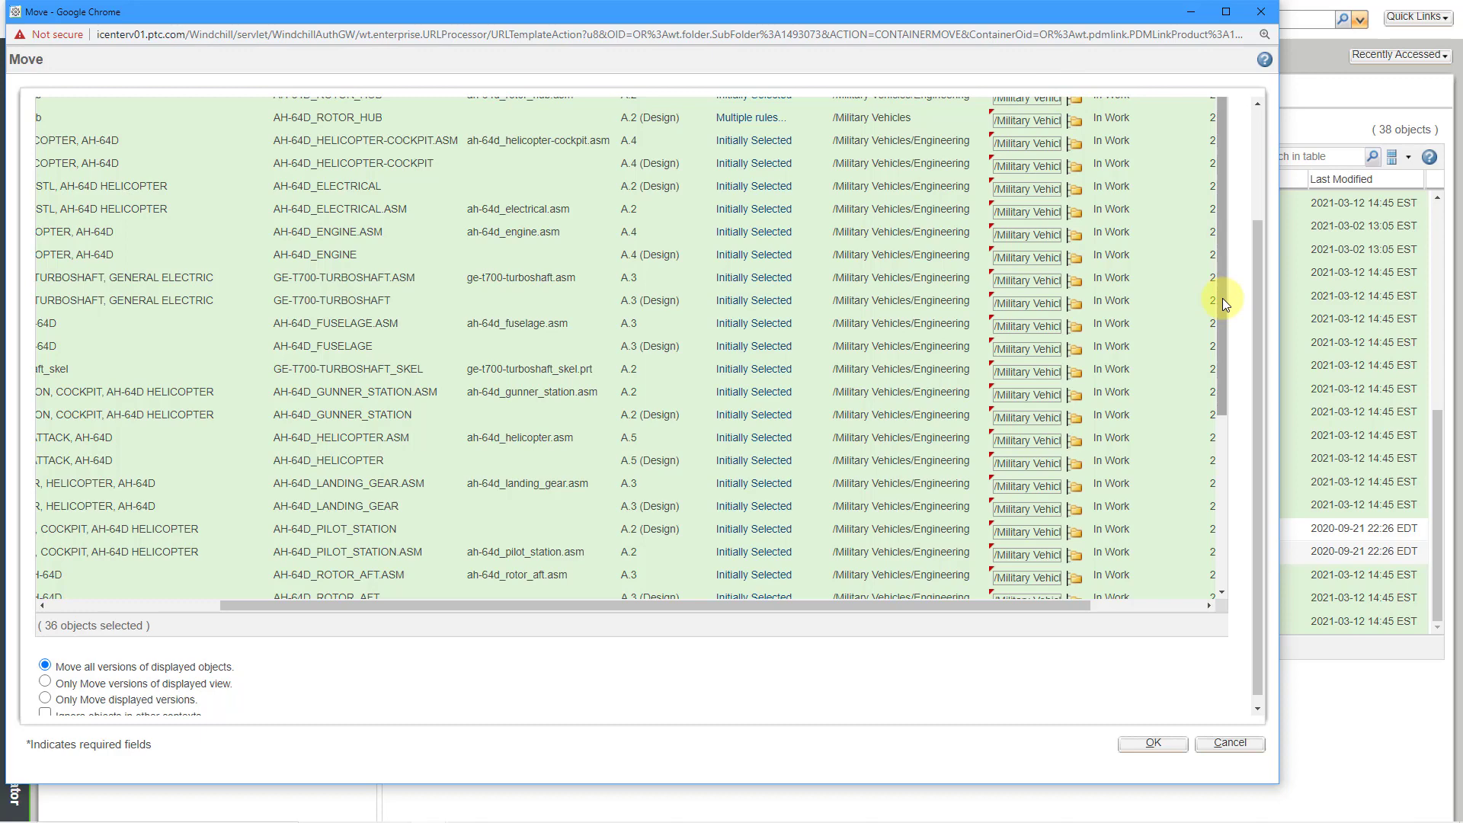
mouse_move(1259, 299)
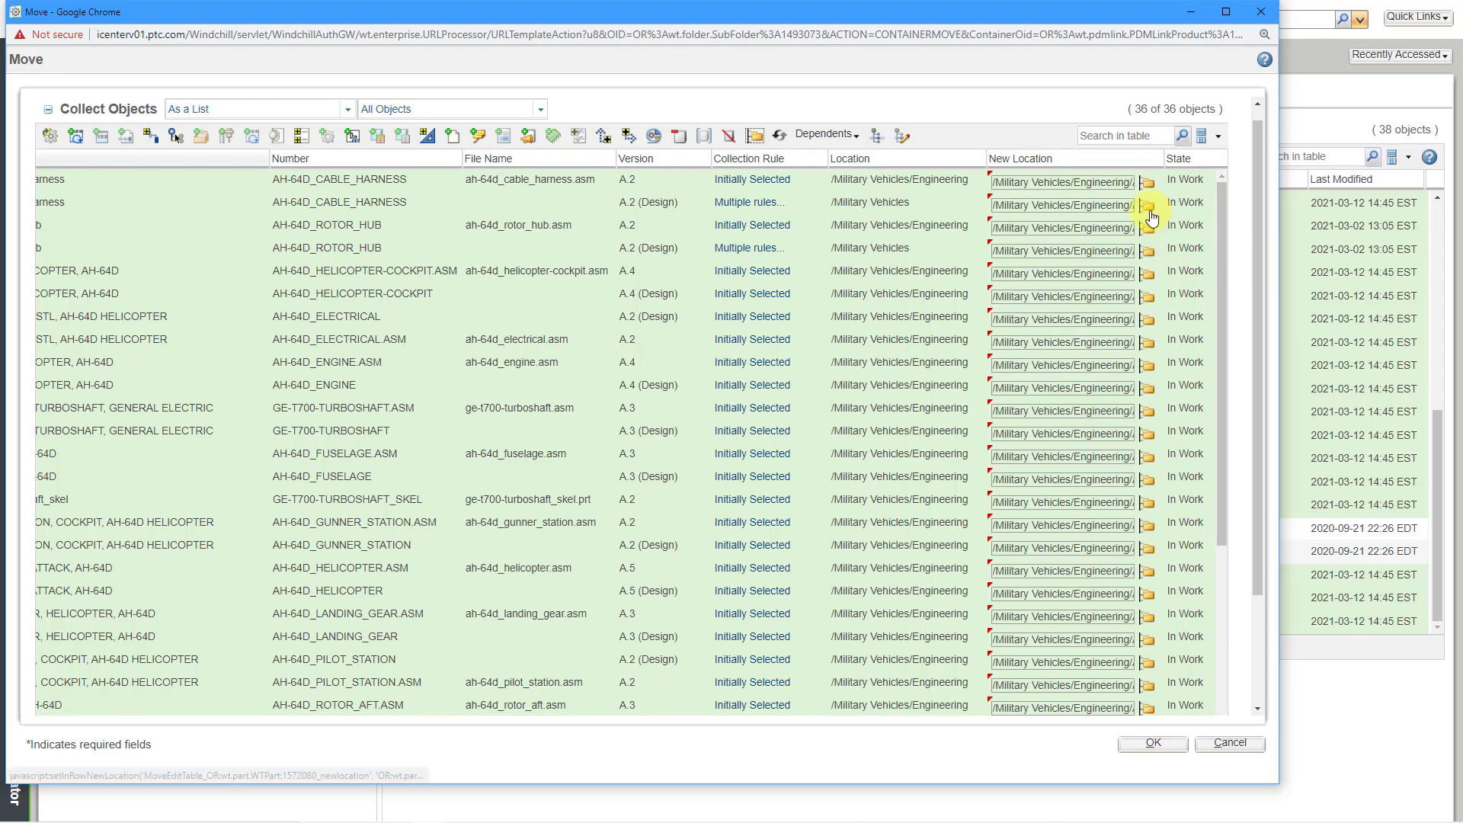
mouse_move(1149, 206)
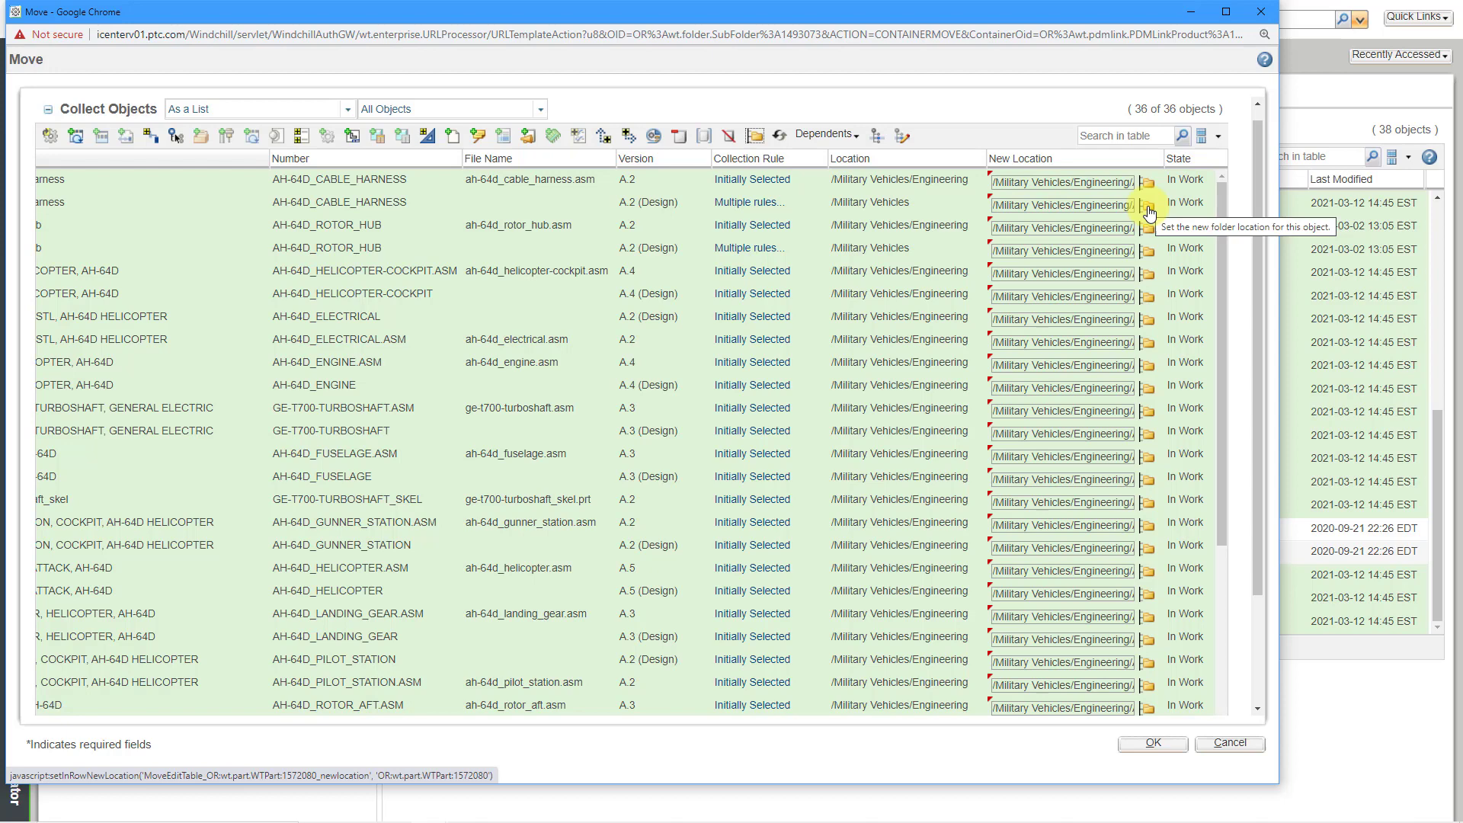
mouse_move(1232, 288)
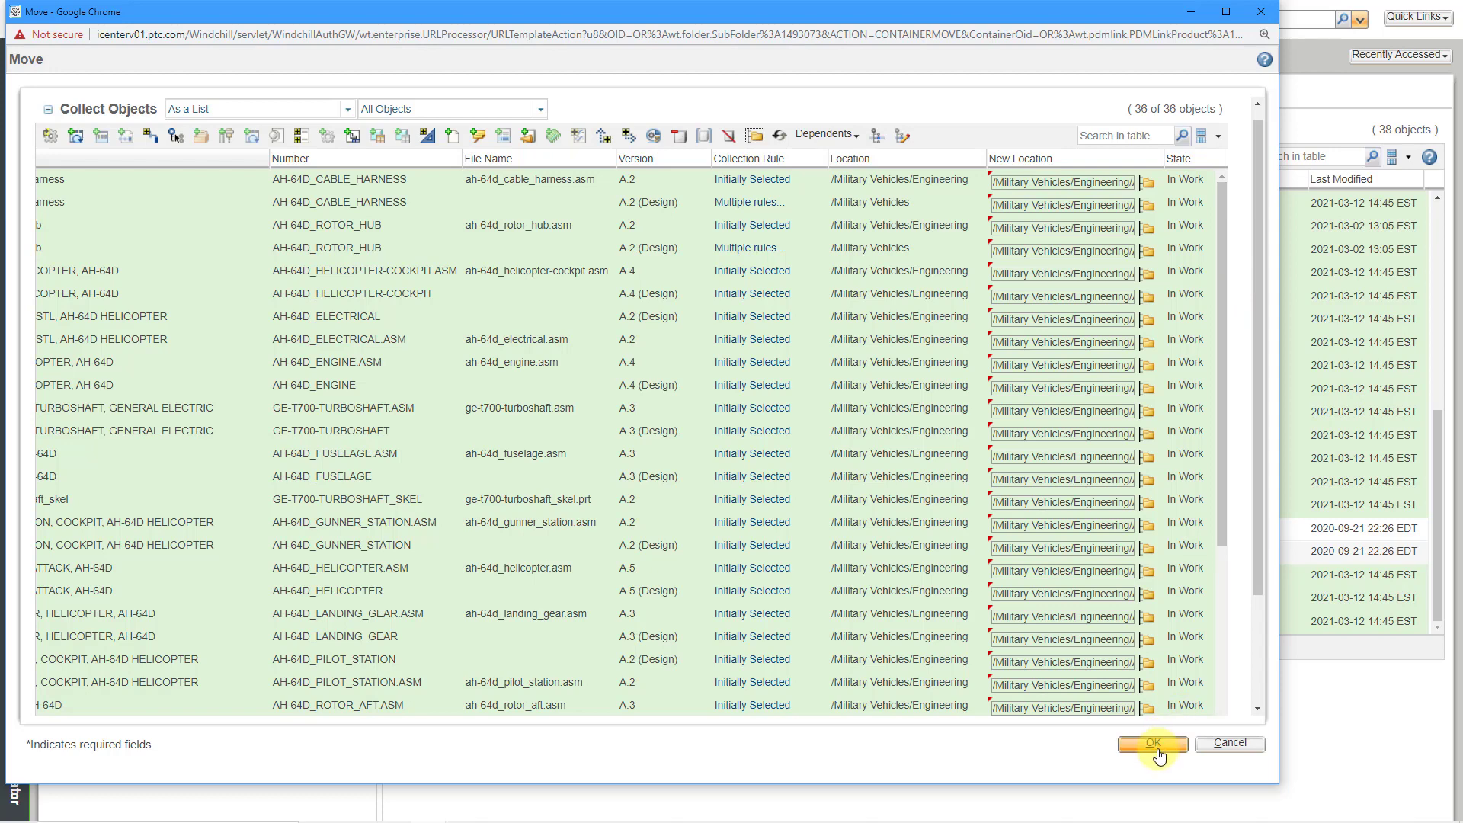
Step: Complete the move of all 36 objects and view the AH-64D Apache Helicopter folder contents
click(1152, 743)
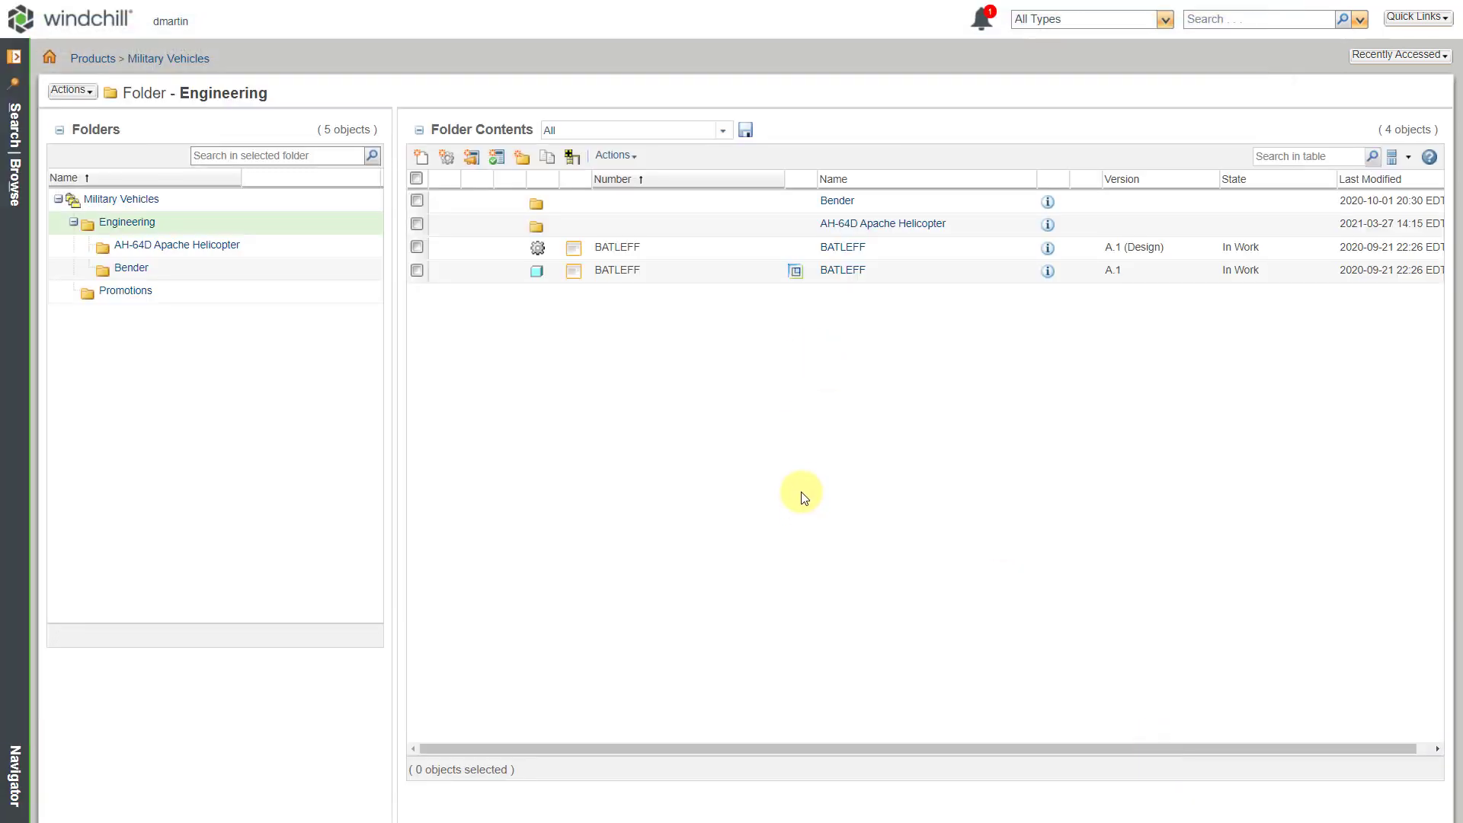
click(882, 224)
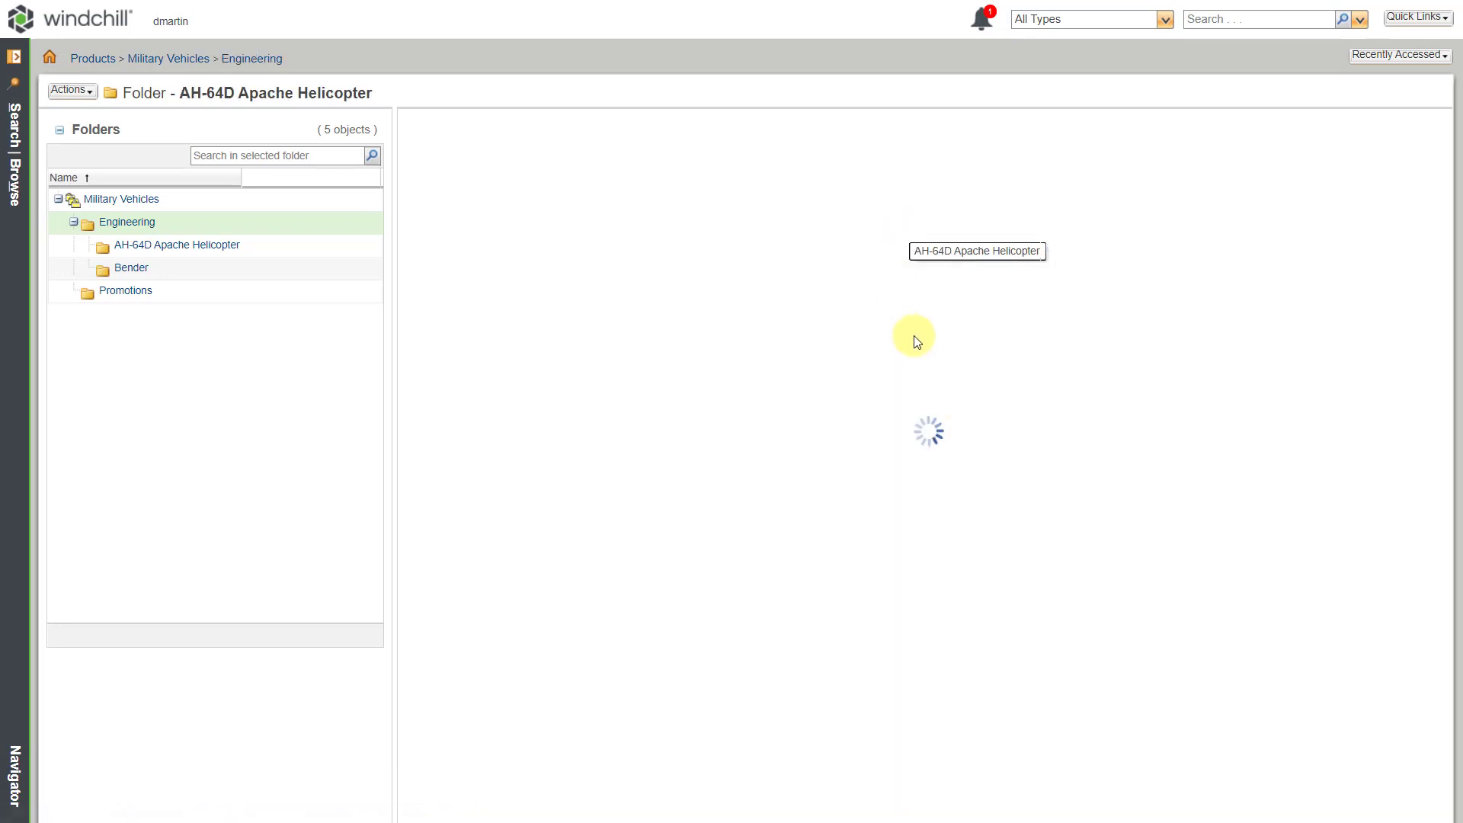
click(175, 244)
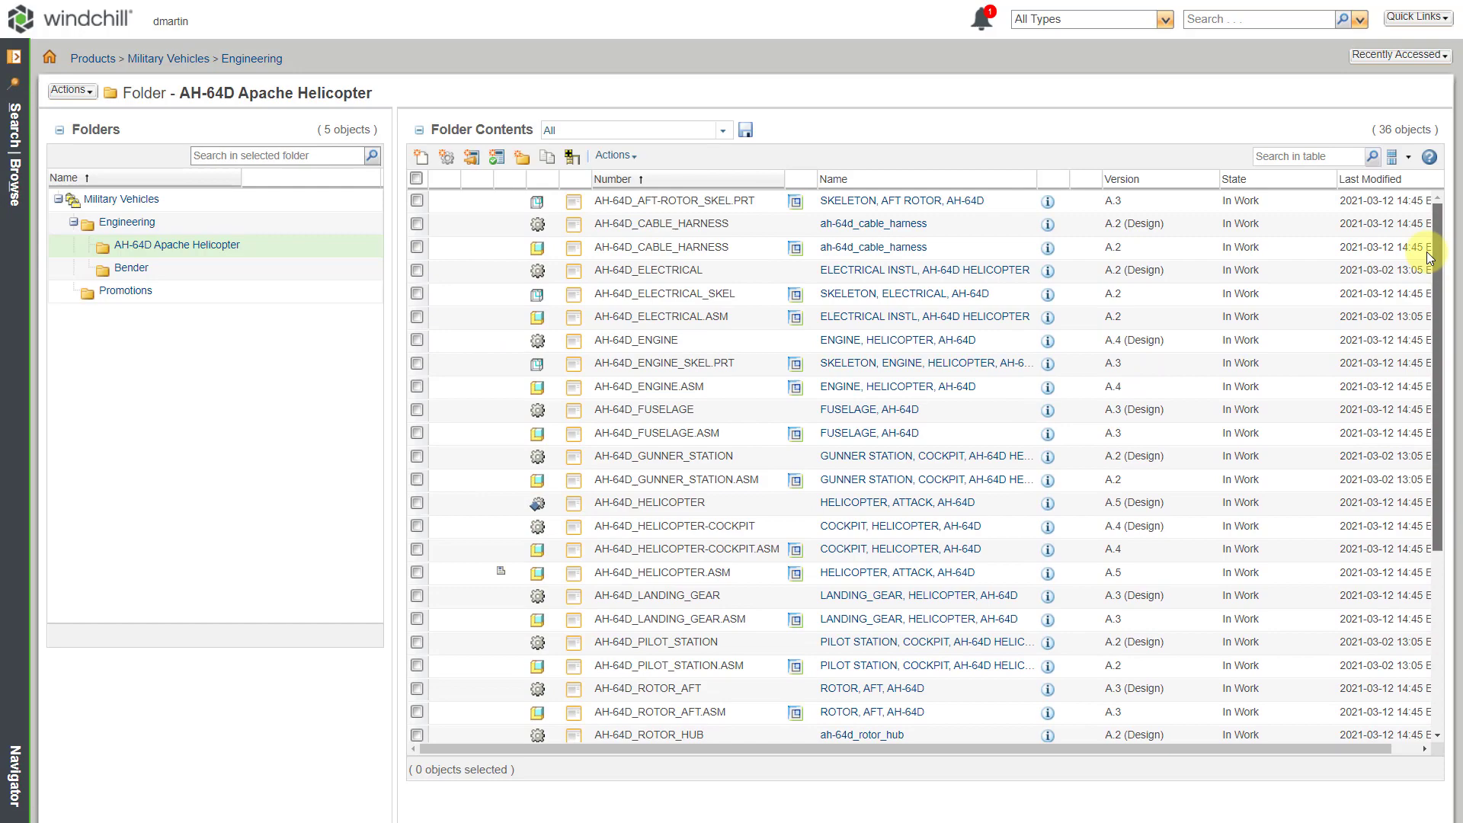
mouse_move(301, 392)
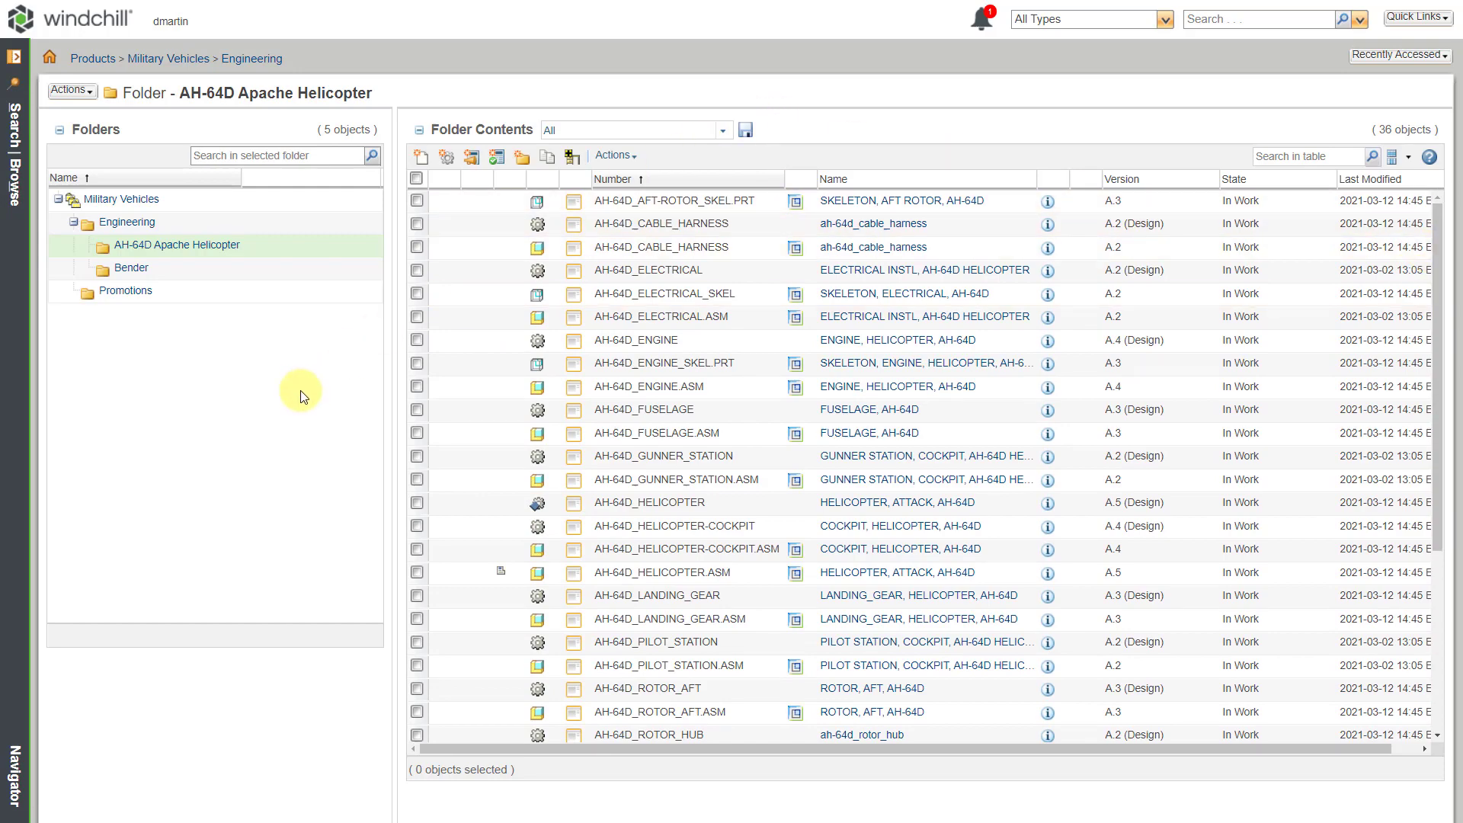